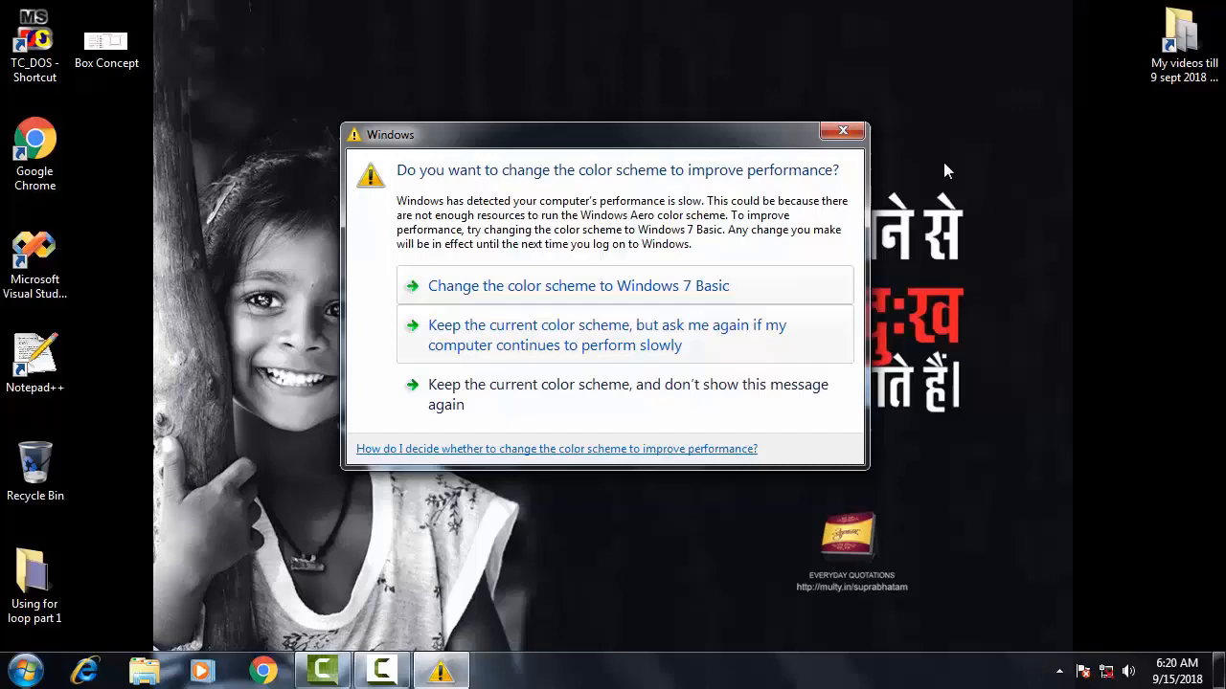
pyautogui.moveTo(518, 394)
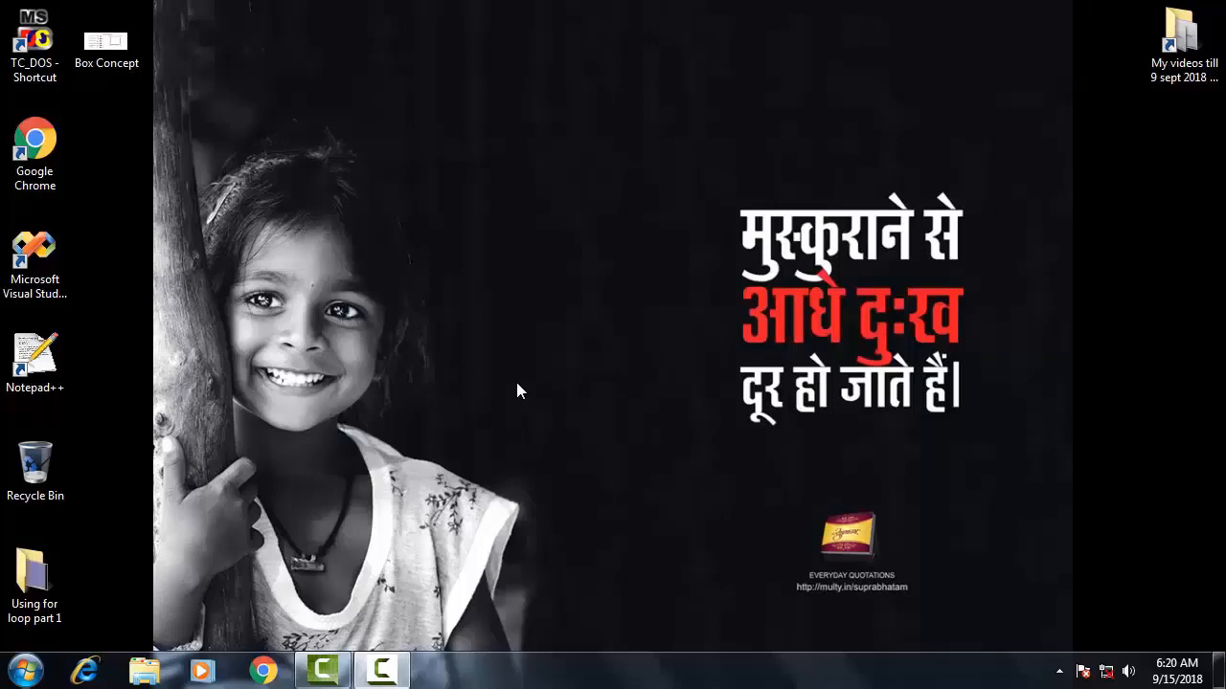
# - Launch Turbo C++ from the desktop shortcut after dismissing the colour-scheme warning
pyautogui.click(34, 39)
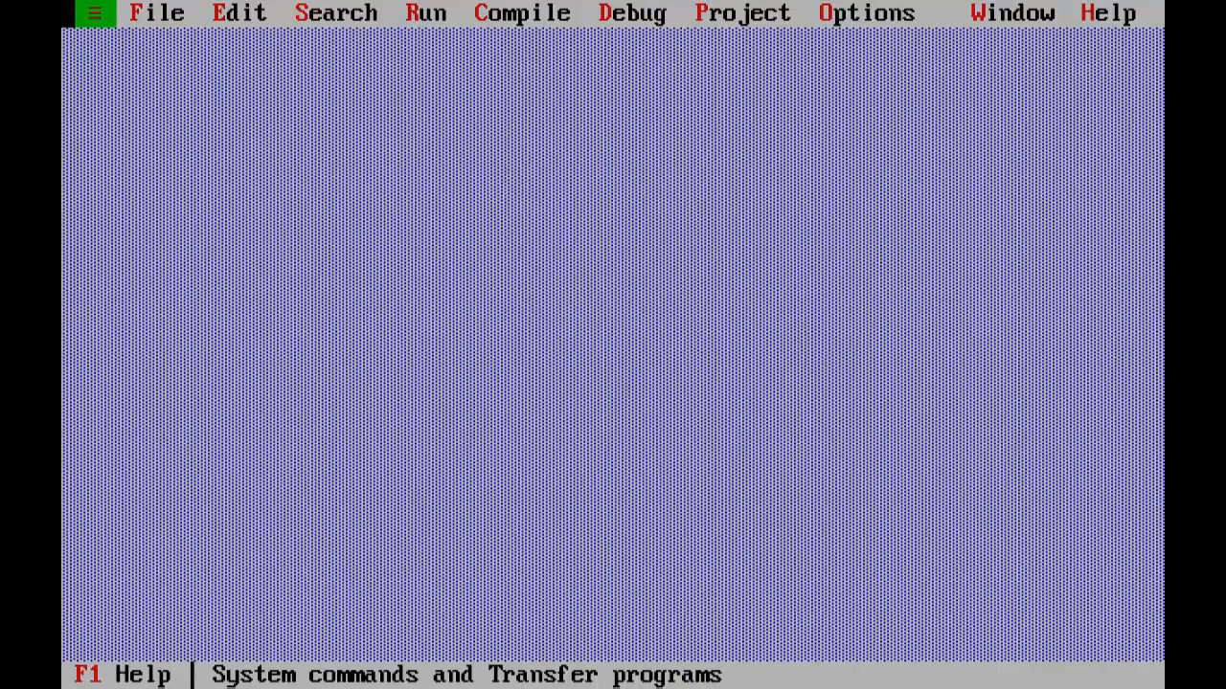
# - Load BOX1.C into the editor via File > Open
pyautogui.click(157, 11)
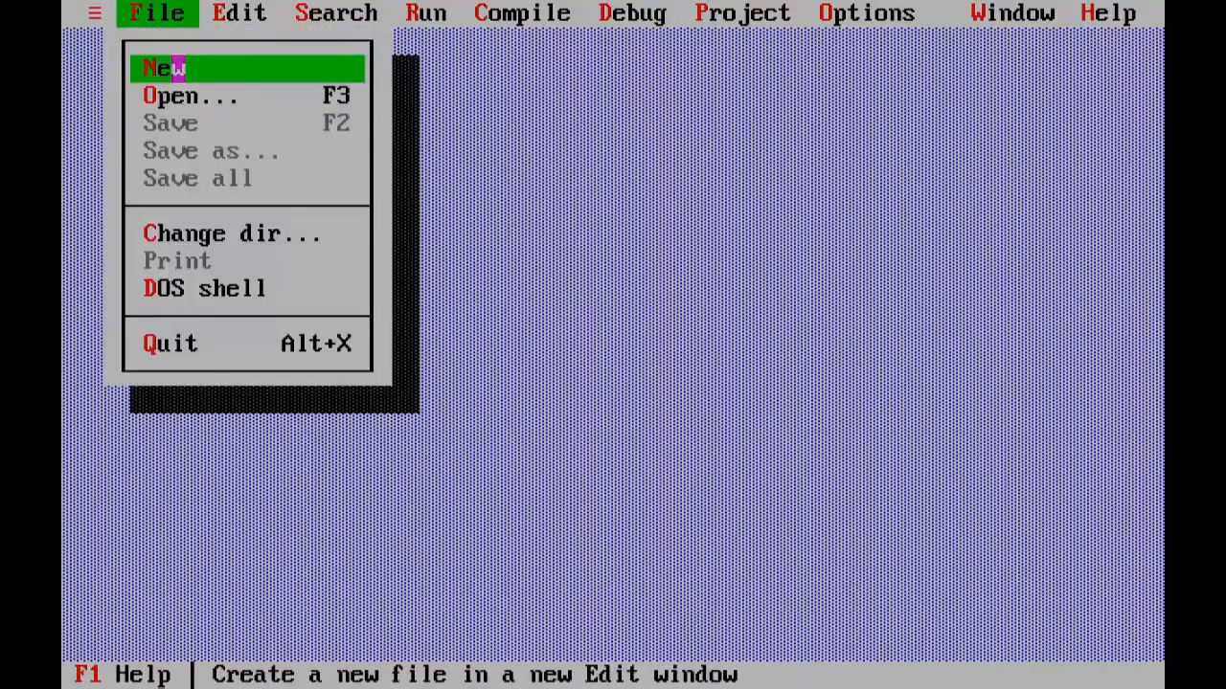
pyautogui.click(187, 96)
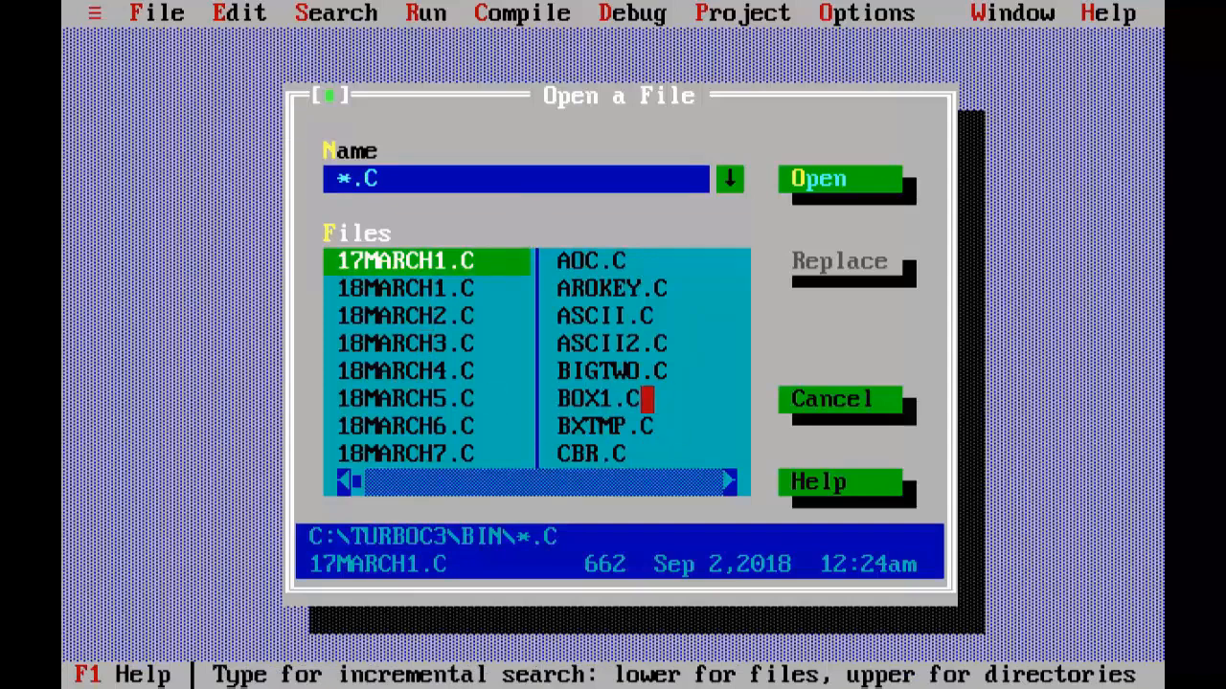
pyautogui.click(597, 398)
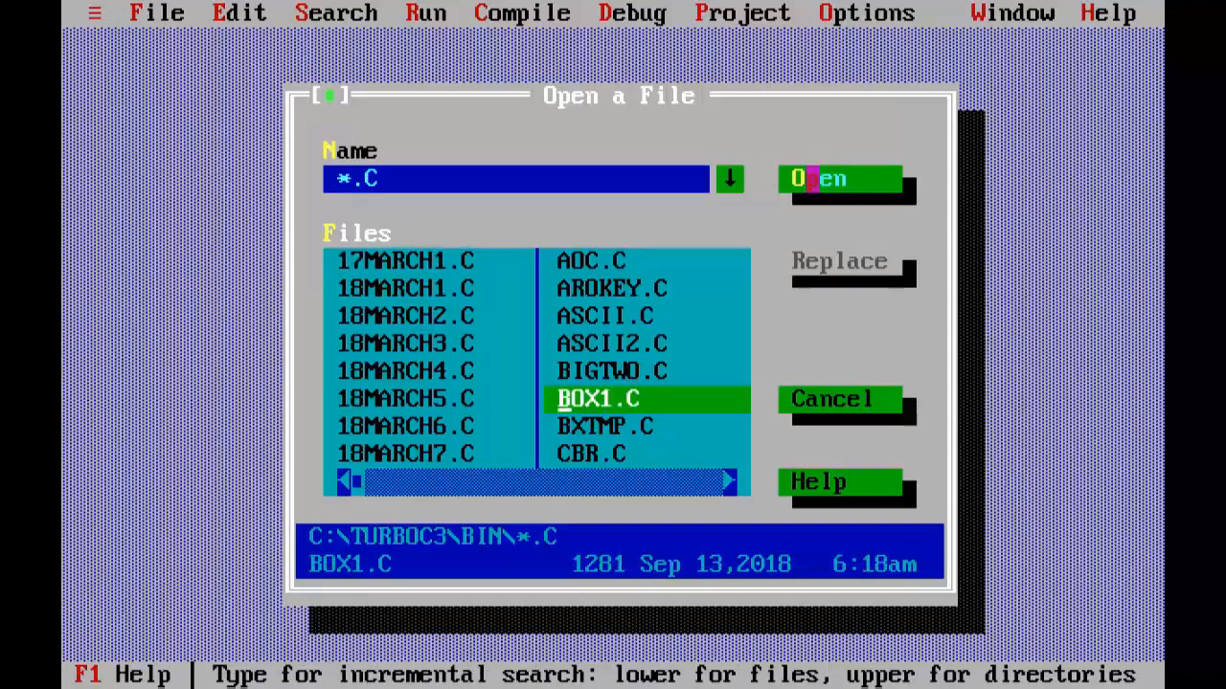
pyautogui.click(839, 180)
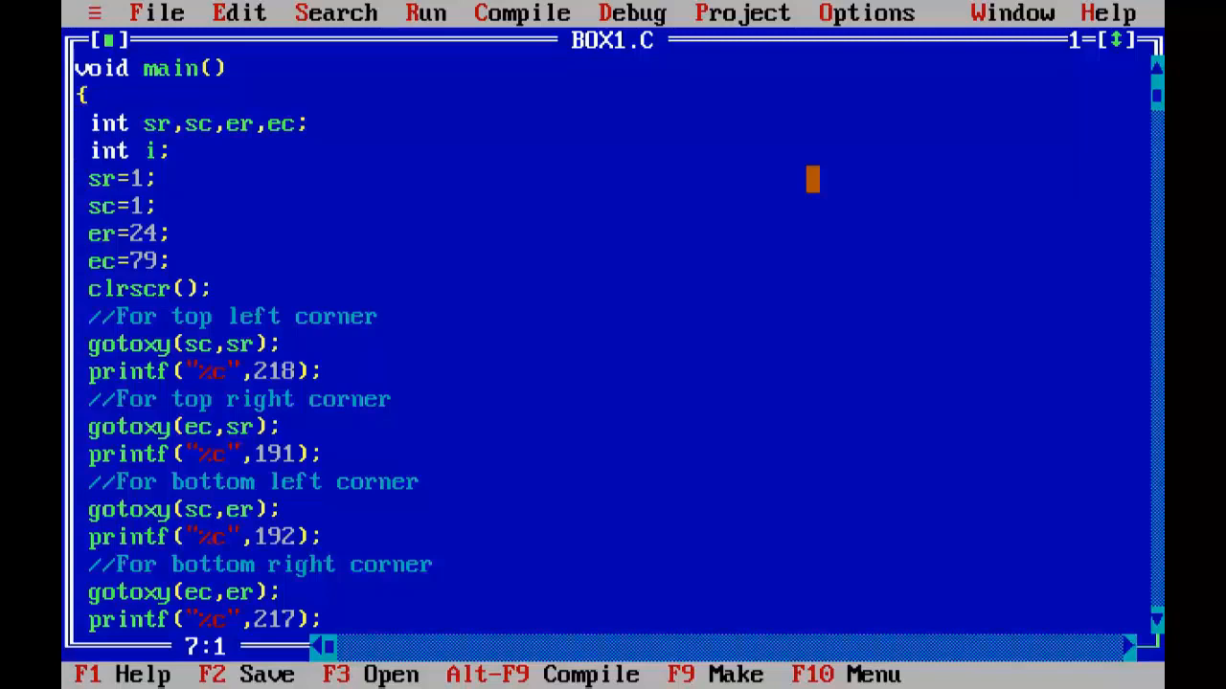
# - Answer Yes to reload the changed BOX1.C from disk and review its drawing loops
pyautogui.press('Up')
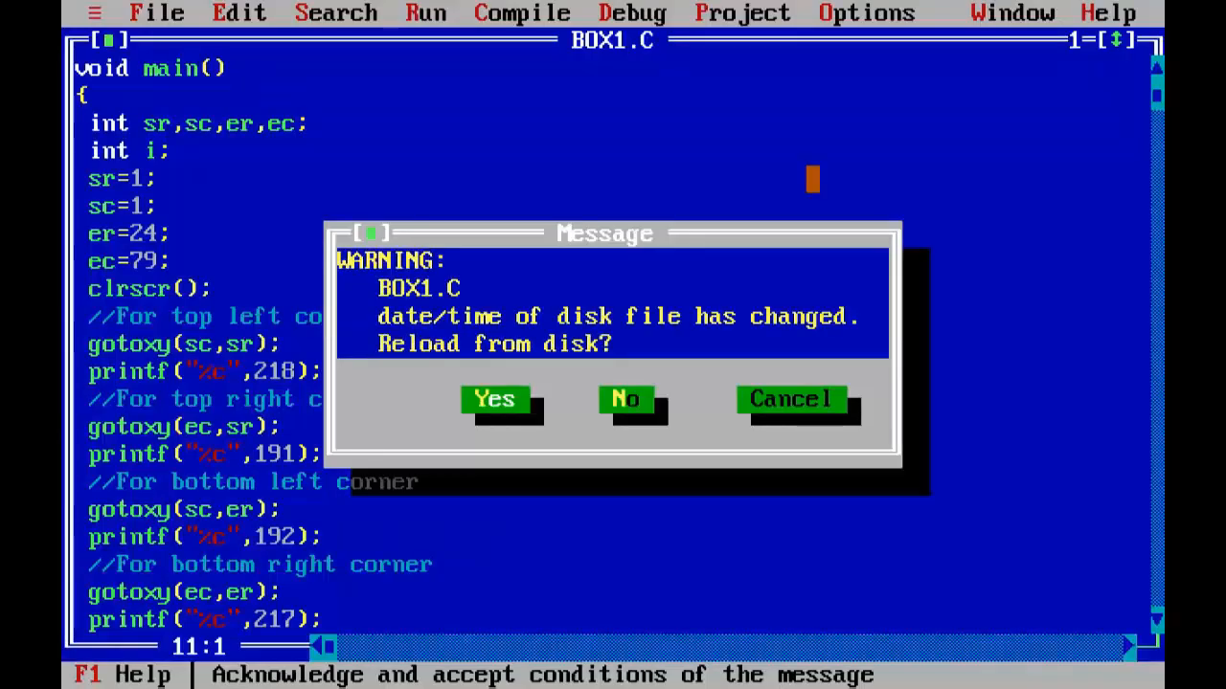
pyautogui.click(624, 400)
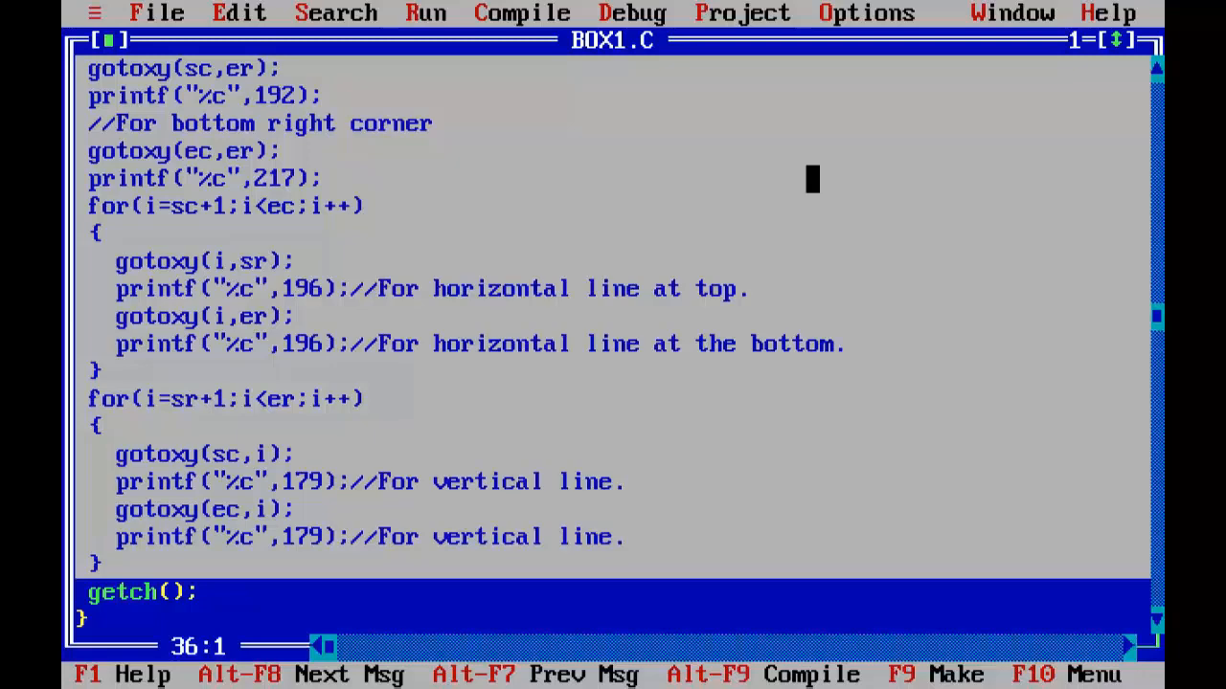
# - Cut the drawing code out of main and paste it below main's closing brace
pyautogui.click(240, 11)
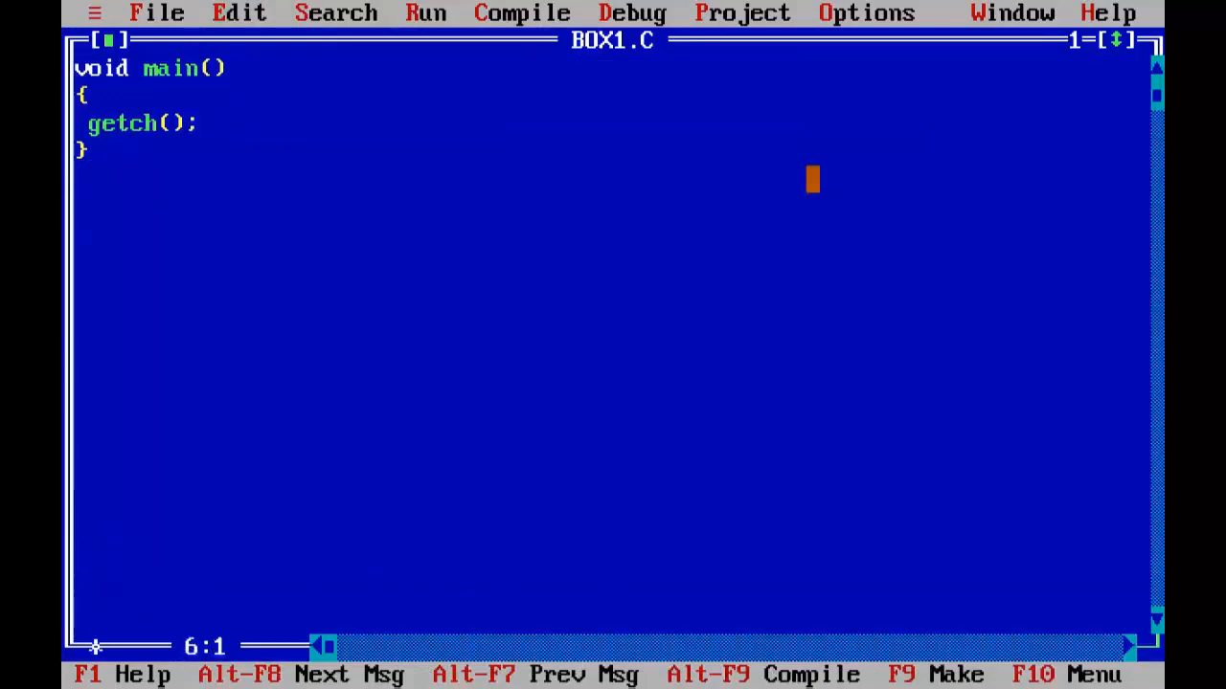
pyautogui.click(241, 11)
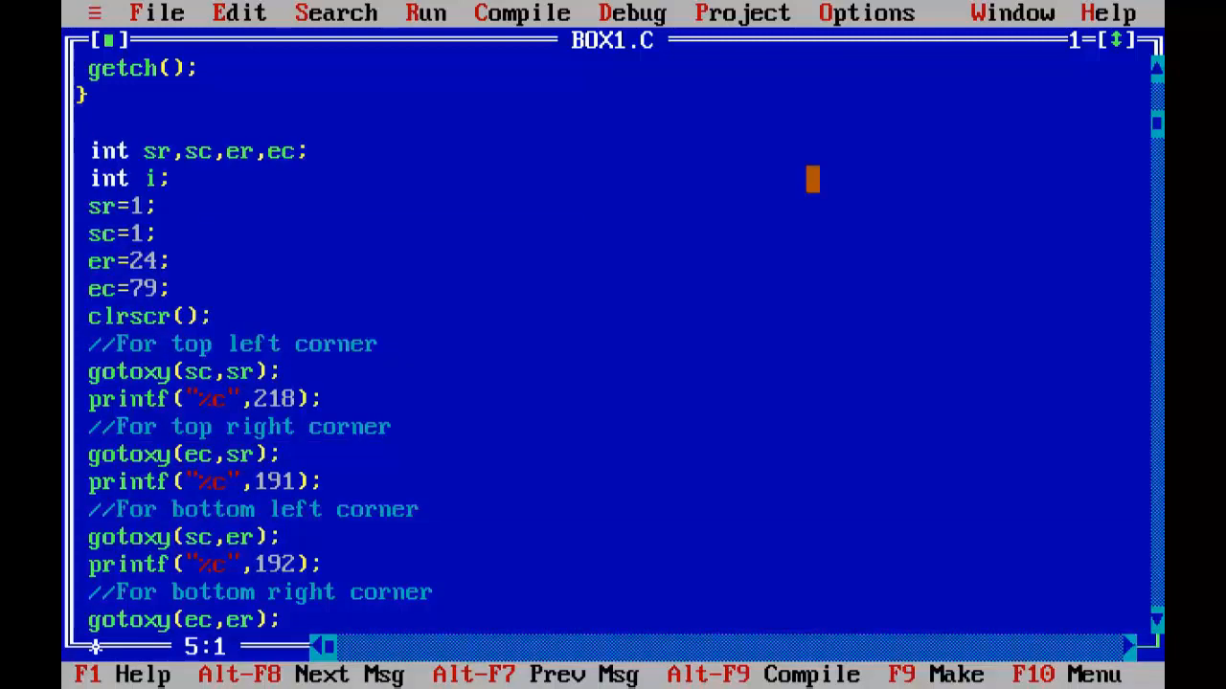
# - Head the moved code with box(int sr,int sc,int er,int ec) and an opening brace, dropping the semicolon
pyautogui.write('box(')
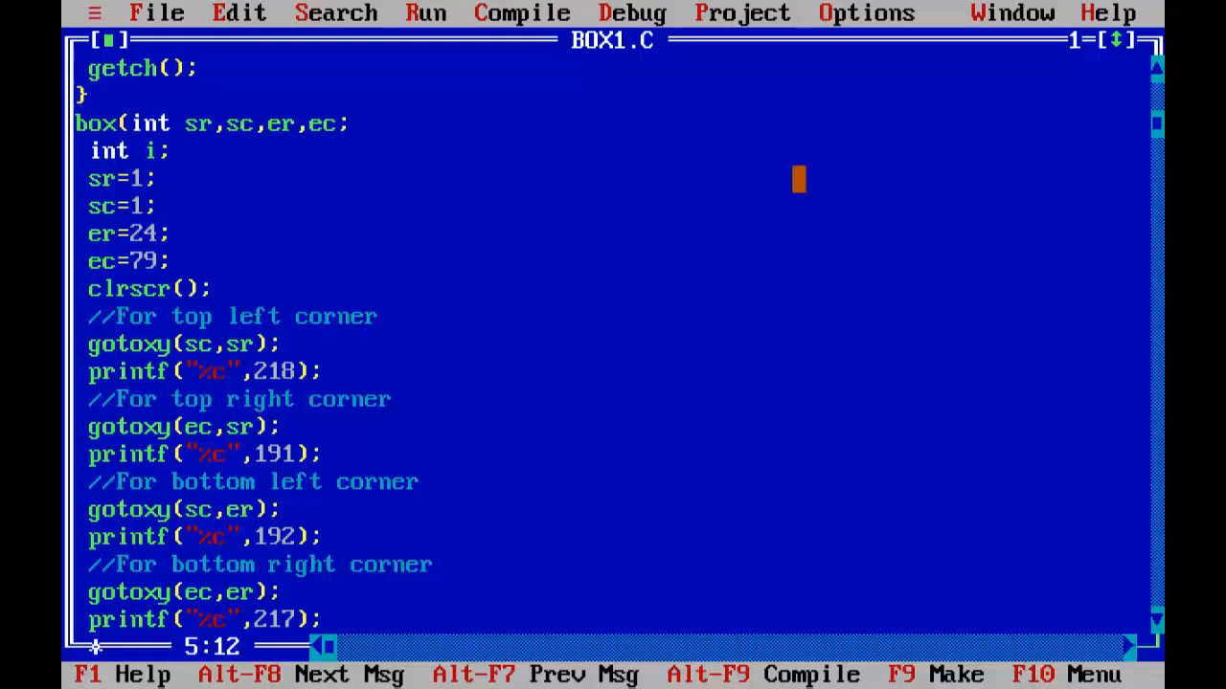
pyautogui.write('int')
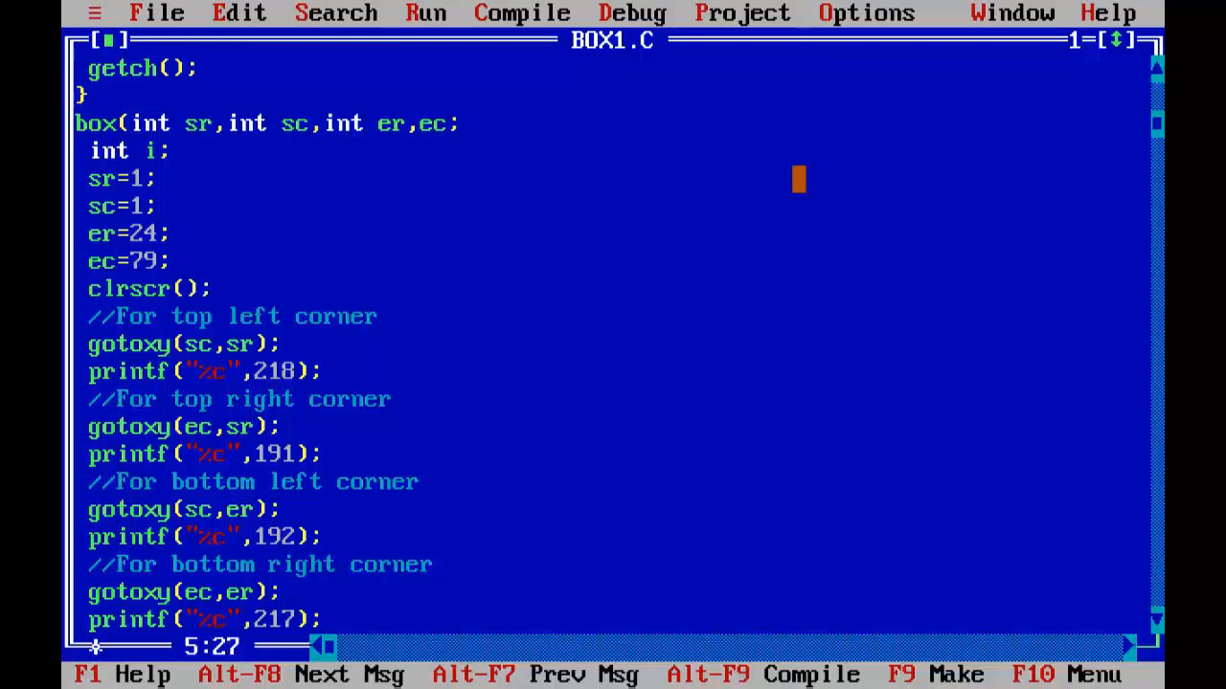
pyautogui.write('int ec')
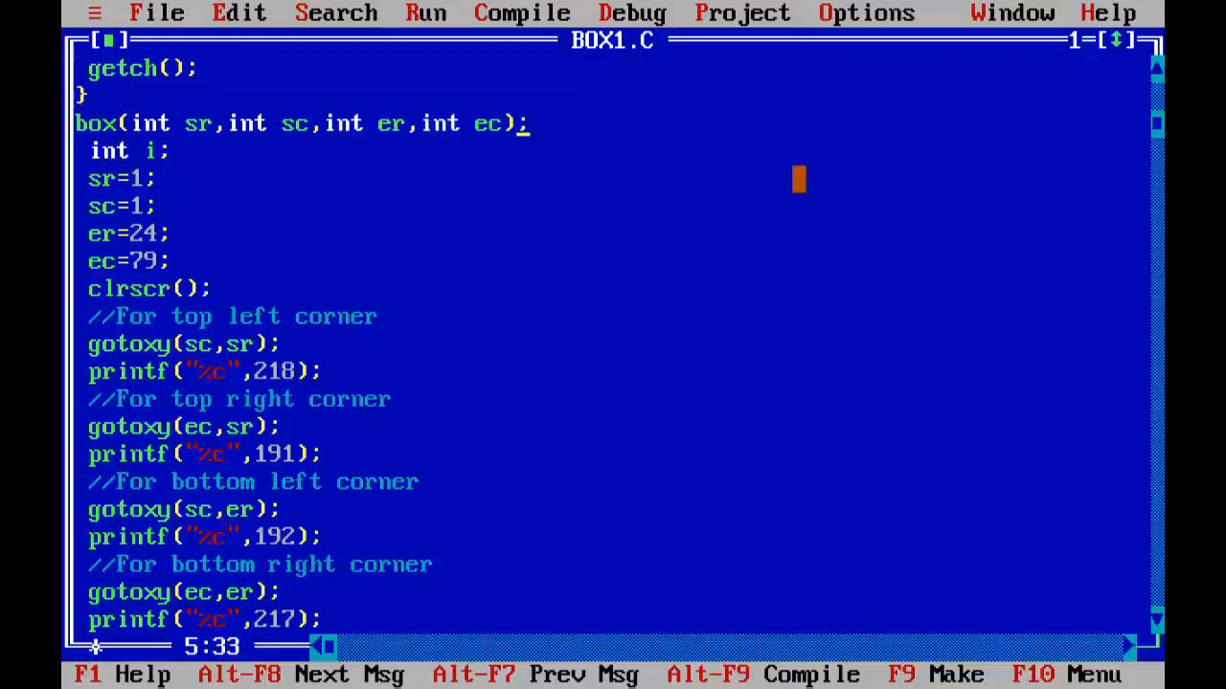
pyautogui.press('Backspace')
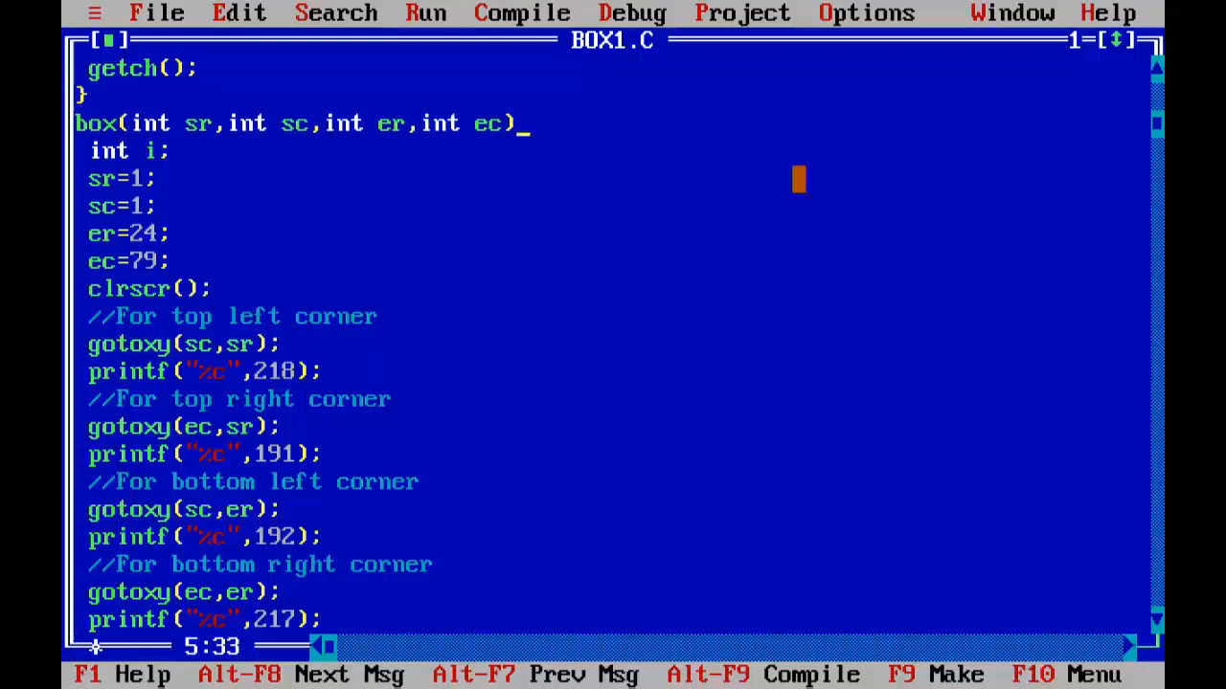
pyautogui.press('Enter')
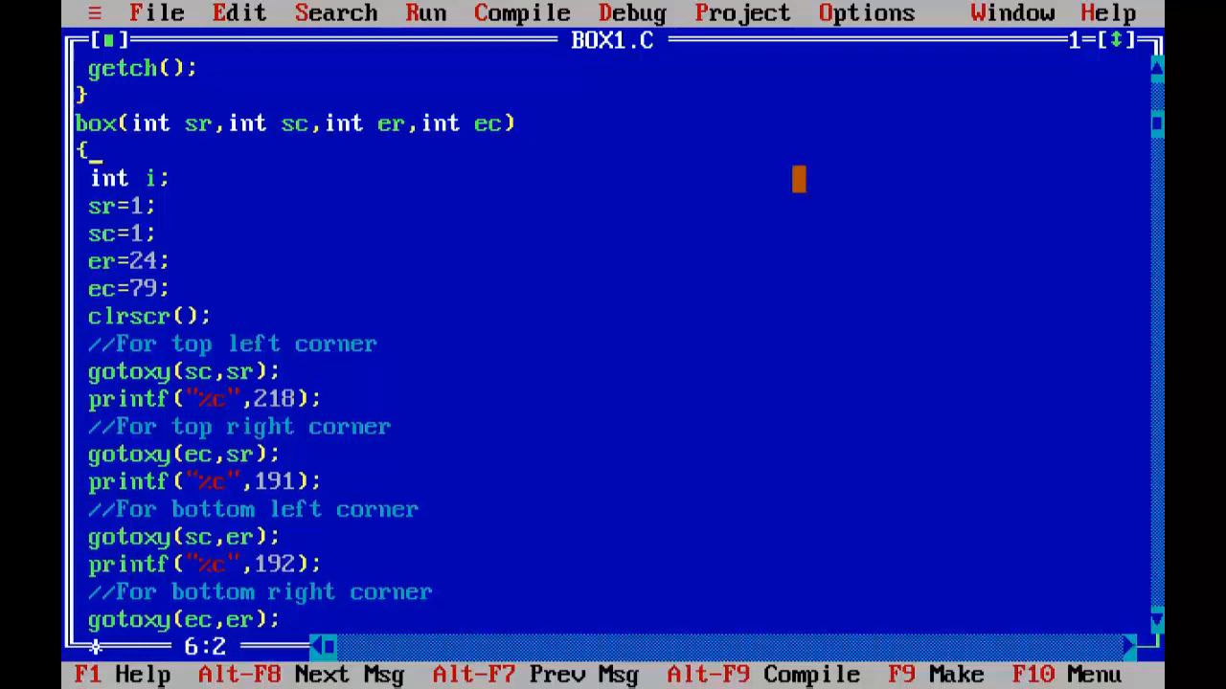
pyautogui.scroll(-3)
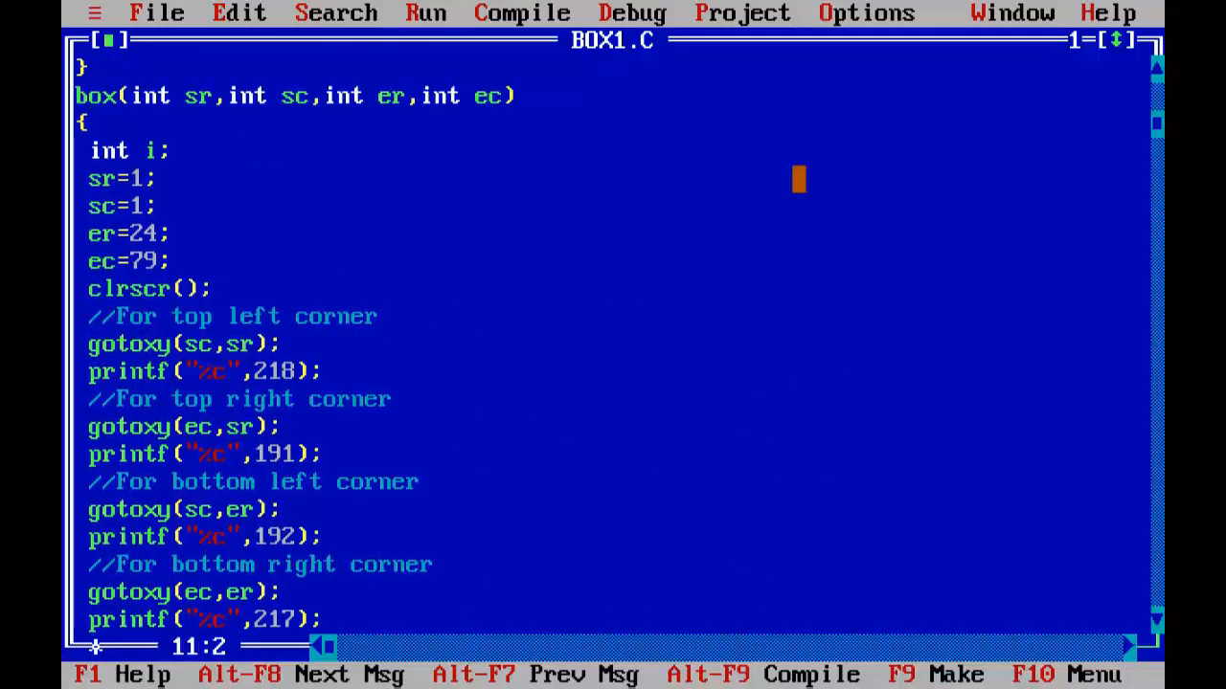
# - Move clrscr(); into main and delete the sr=1 … ec=79 assignments from box
pyautogui.press('Down')
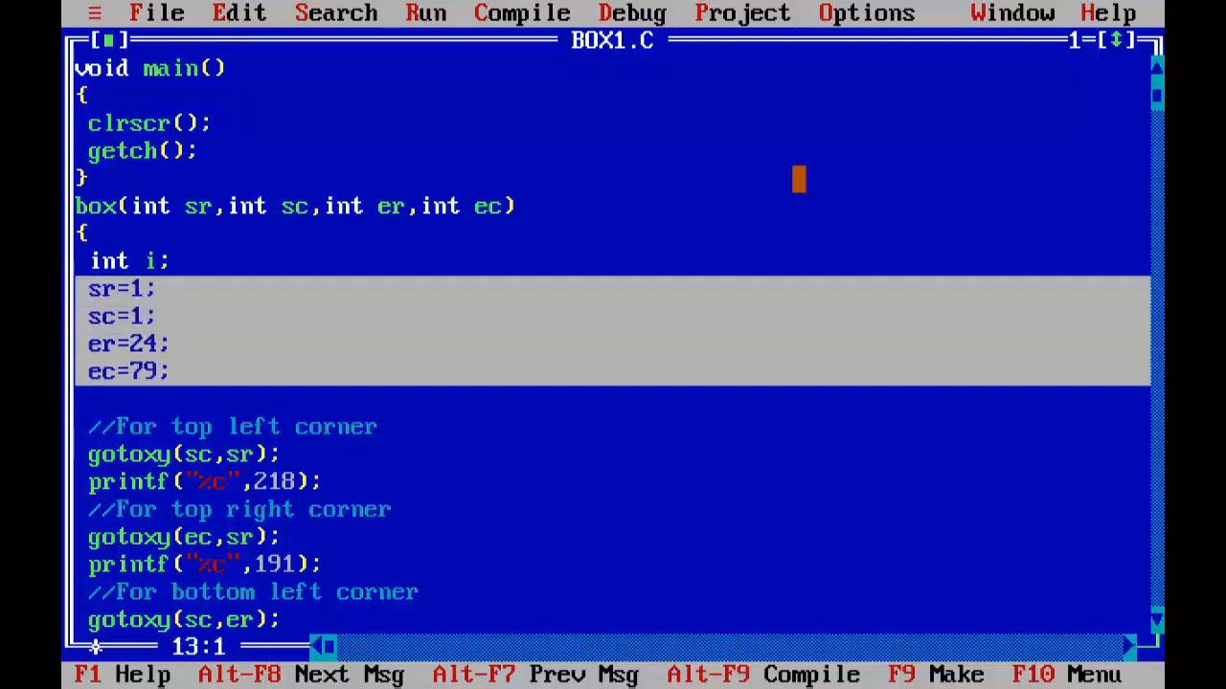
pyautogui.press('Delete')
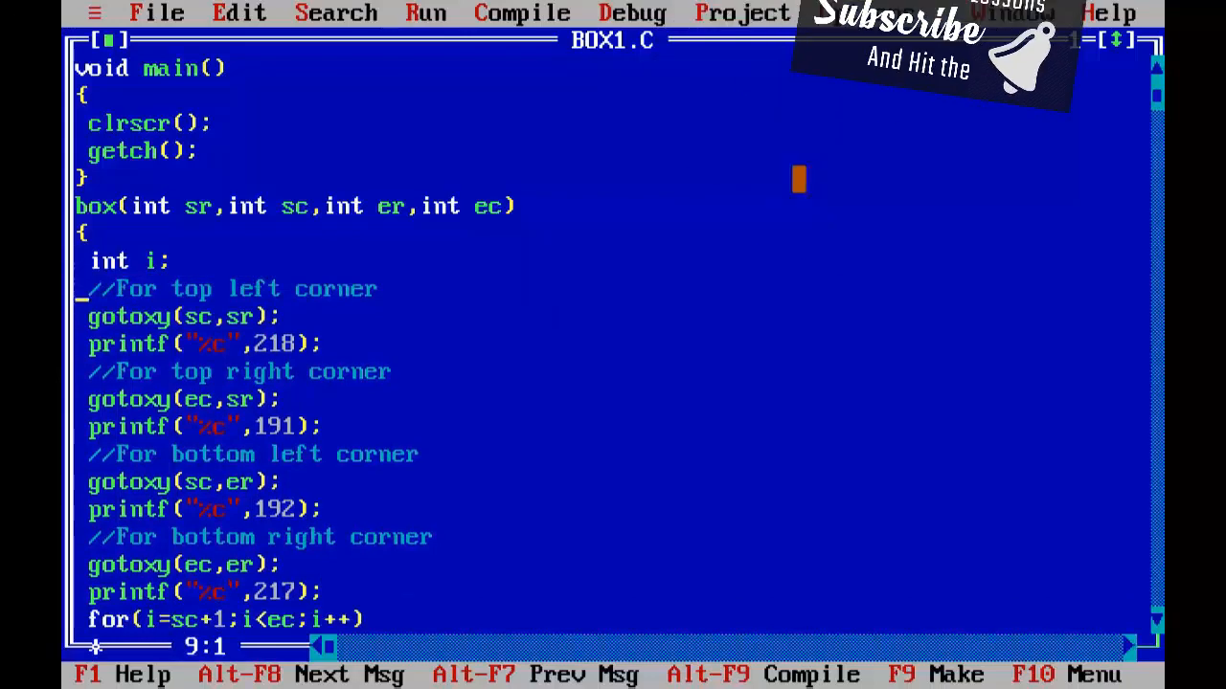
pyautogui.scroll(-3)
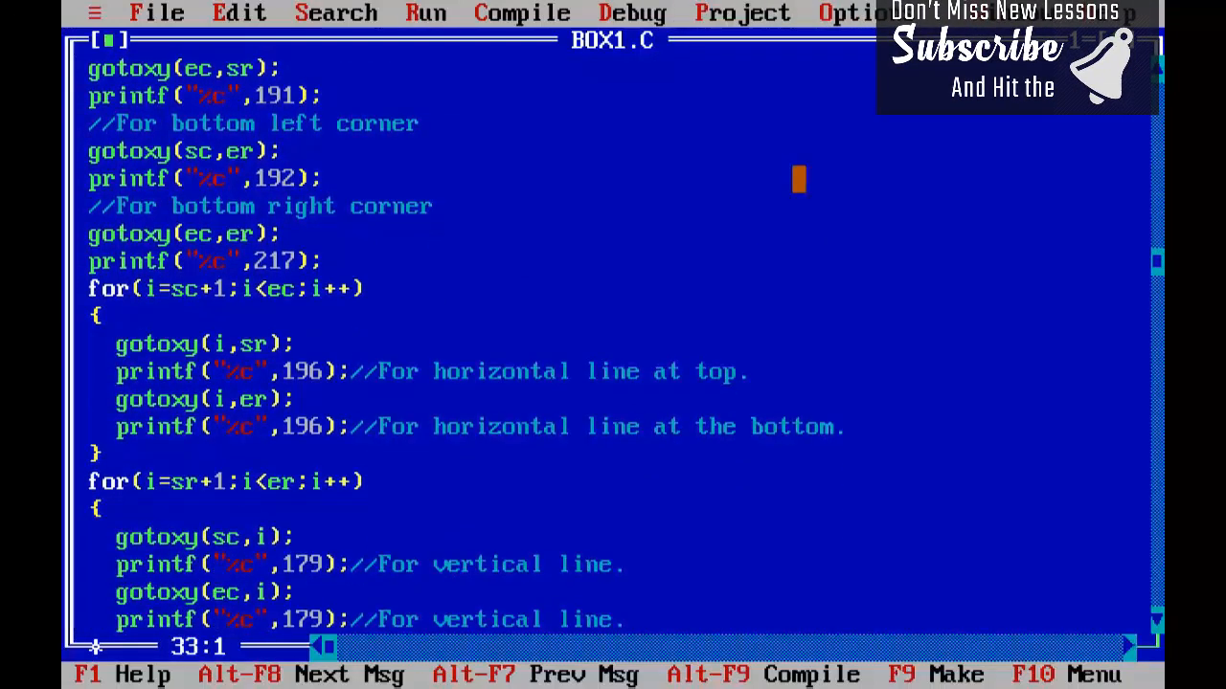
pyautogui.scroll(-3)
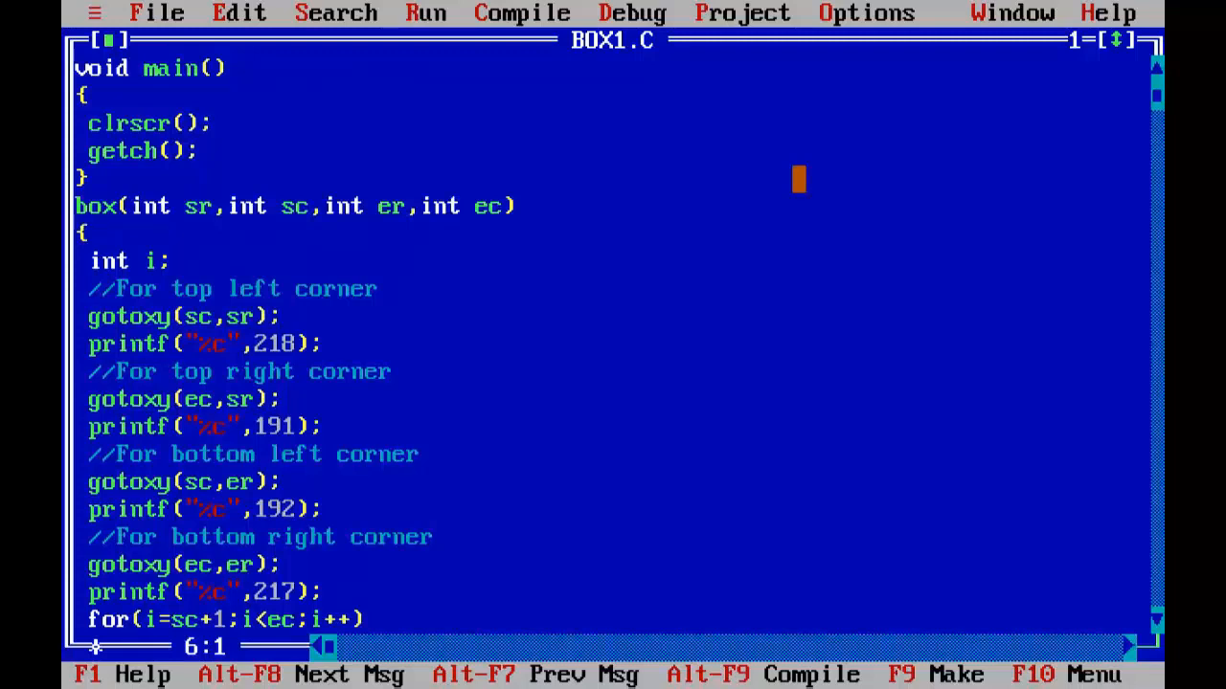
# - Mark box as void and add the void box(int sr,int sc,int er,int ec); prototype above main
pyautogui.write('void')
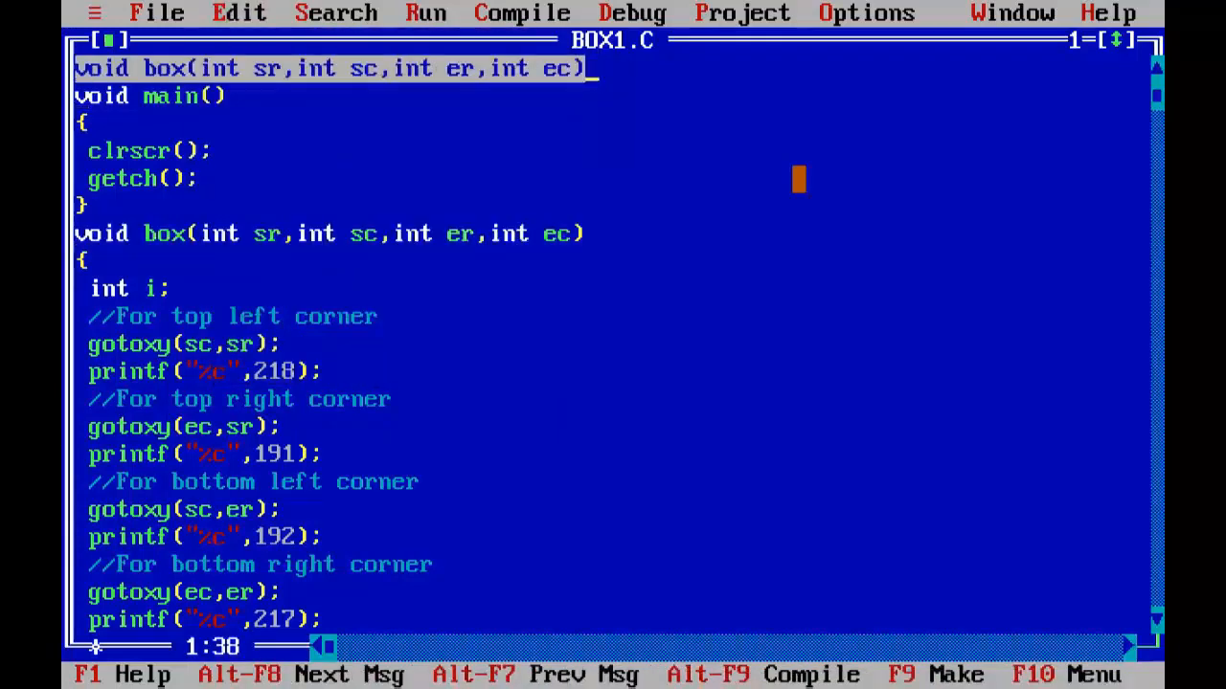
pyautogui.write(';')
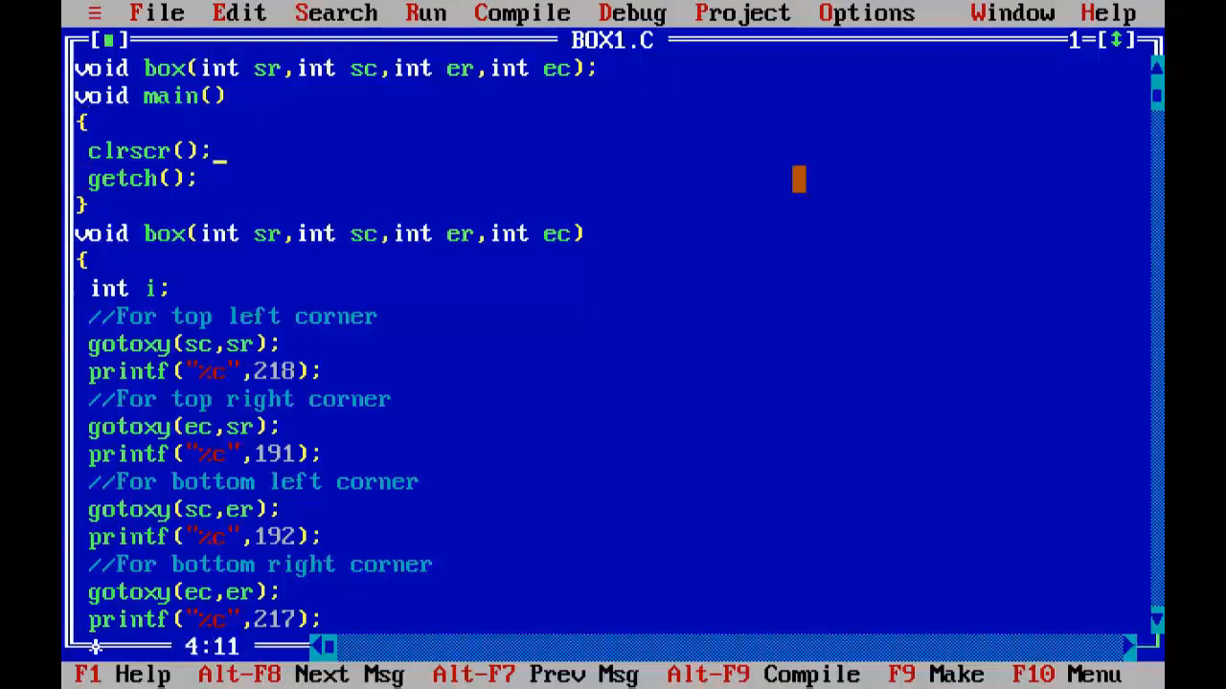
pyautogui.press('Enter')
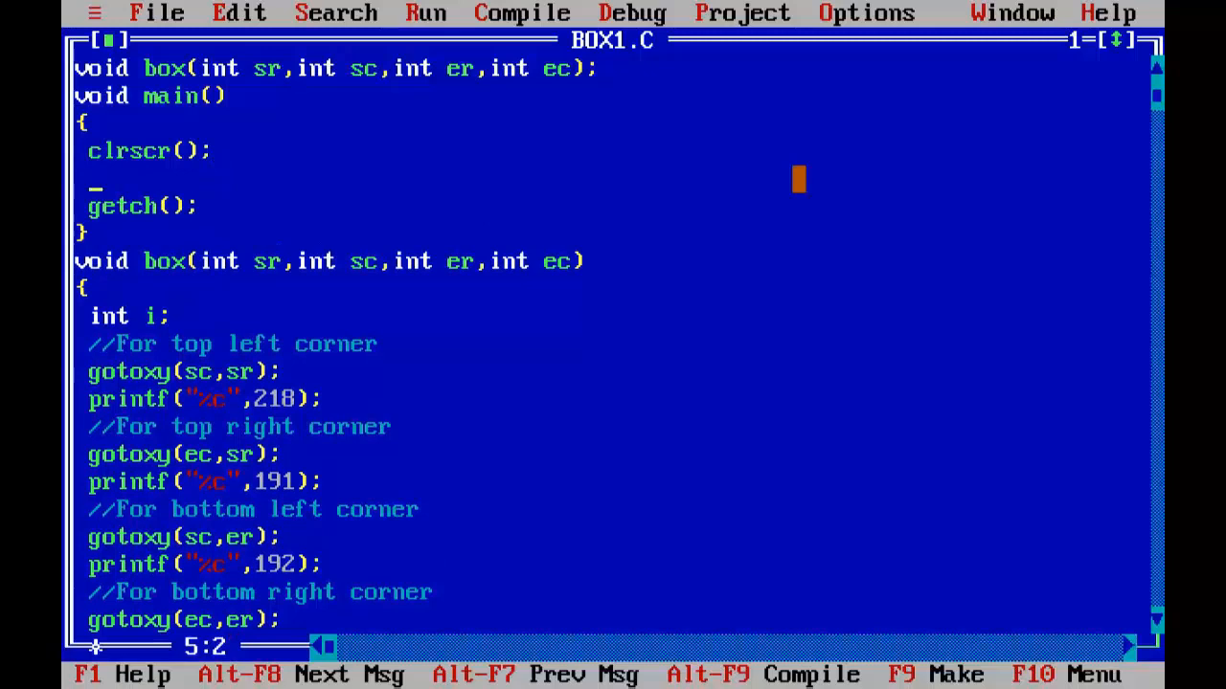
# - Write the call box(1,1,24,79); in main between clrscr() and getch()
pyautogui.write('bo')
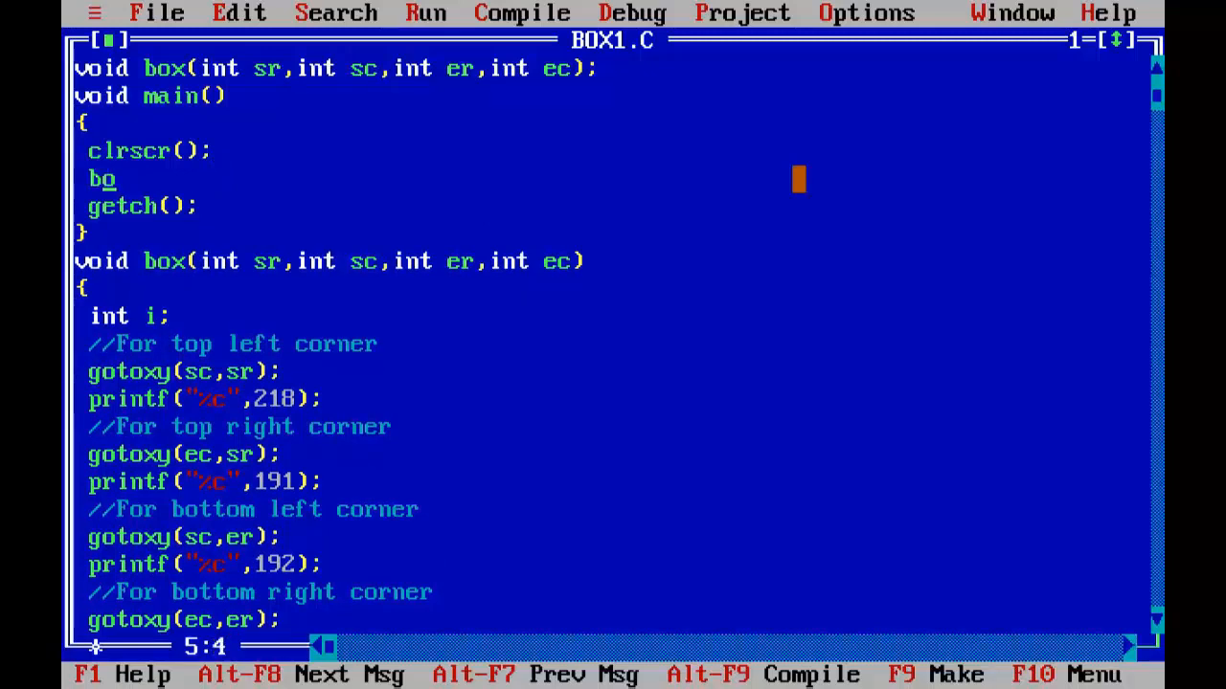
pyautogui.write('x(')
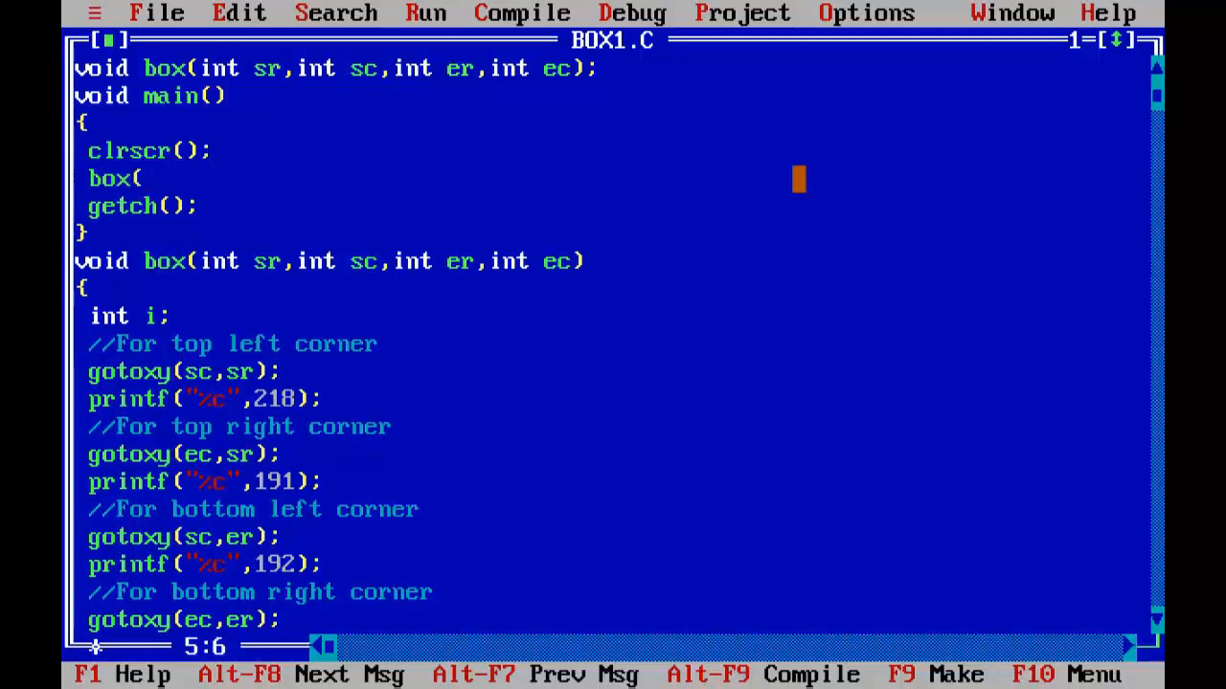
pyautogui.write('1,1')
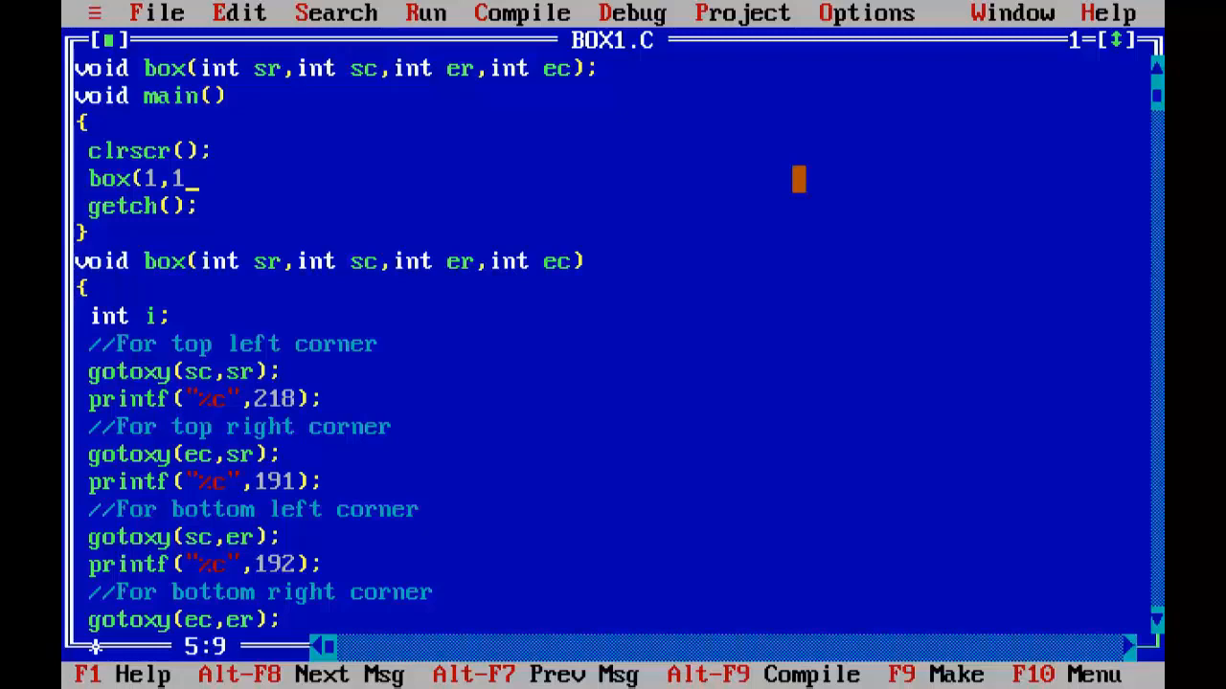
pyautogui.write(',')
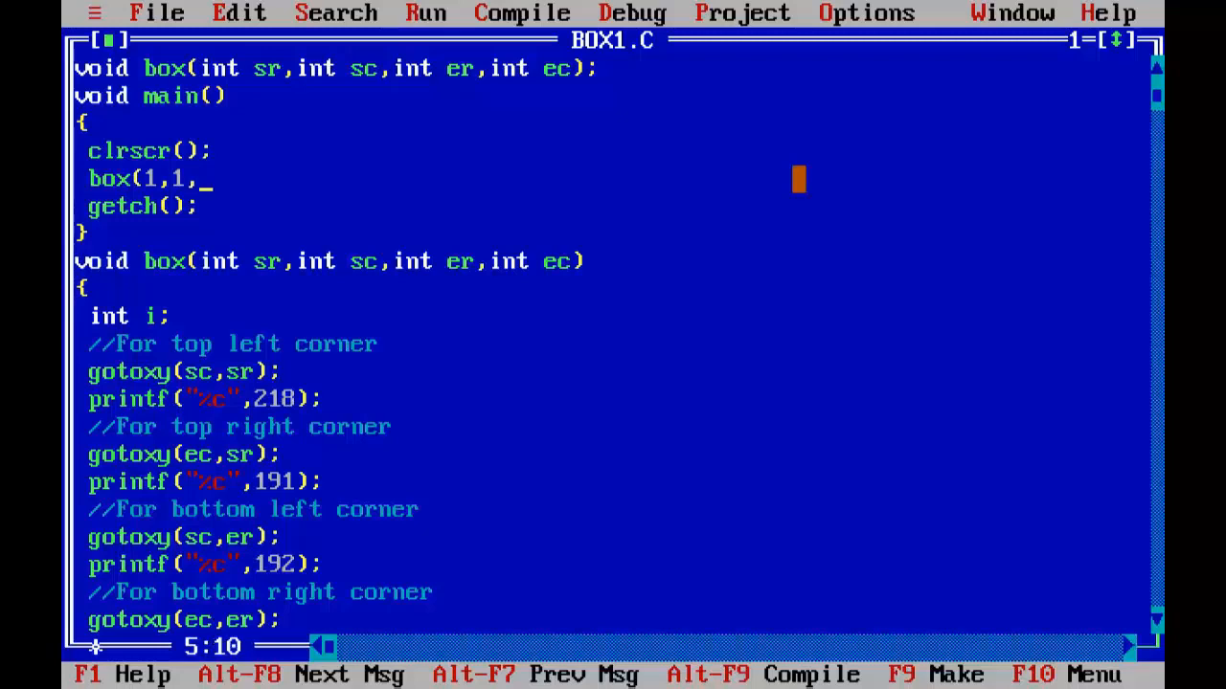
pyautogui.write('24,')
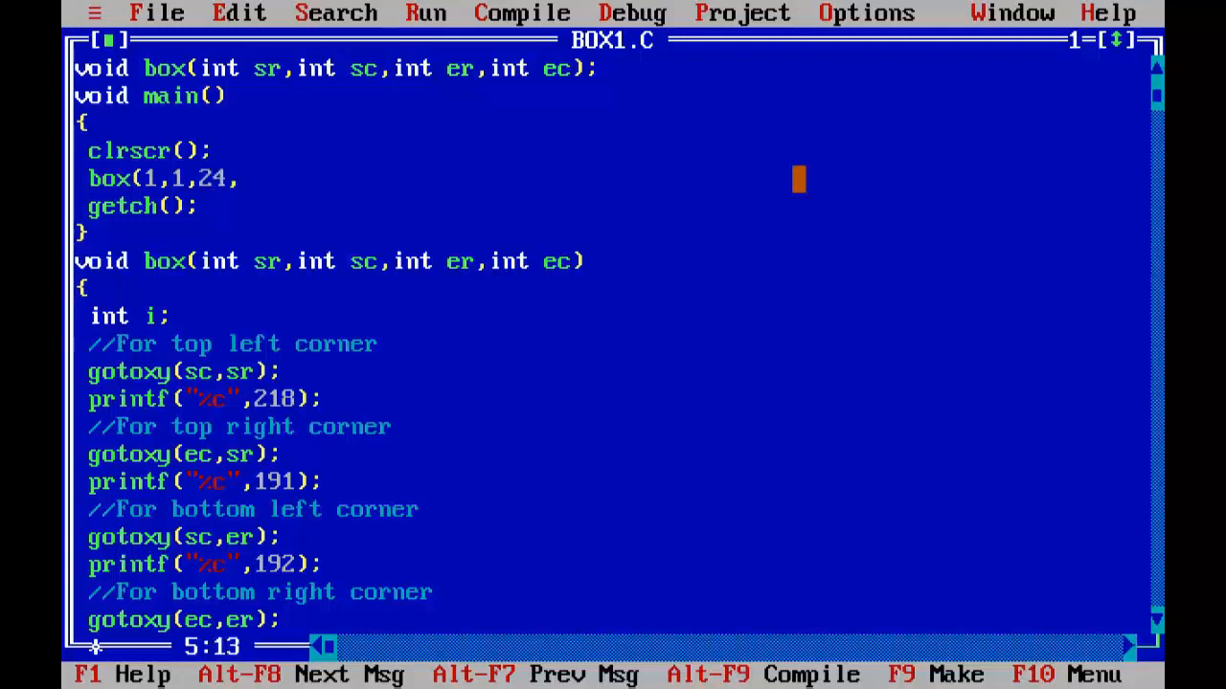
pyautogui.write('7')
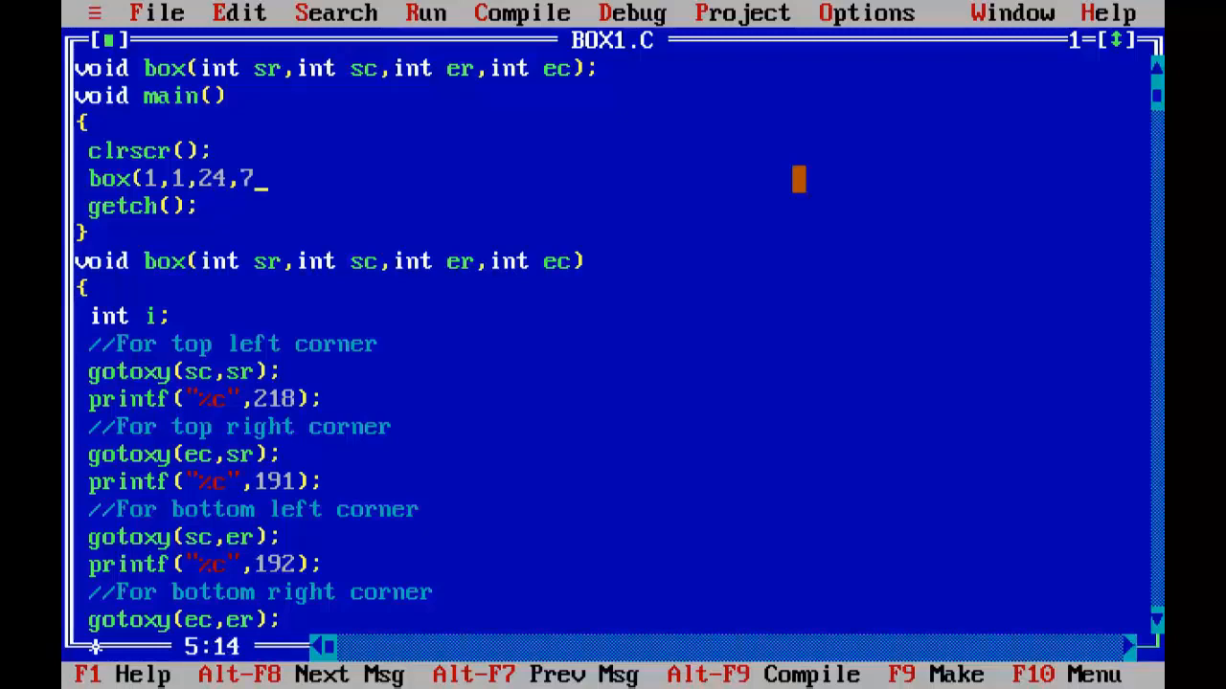
pyautogui.write('9')
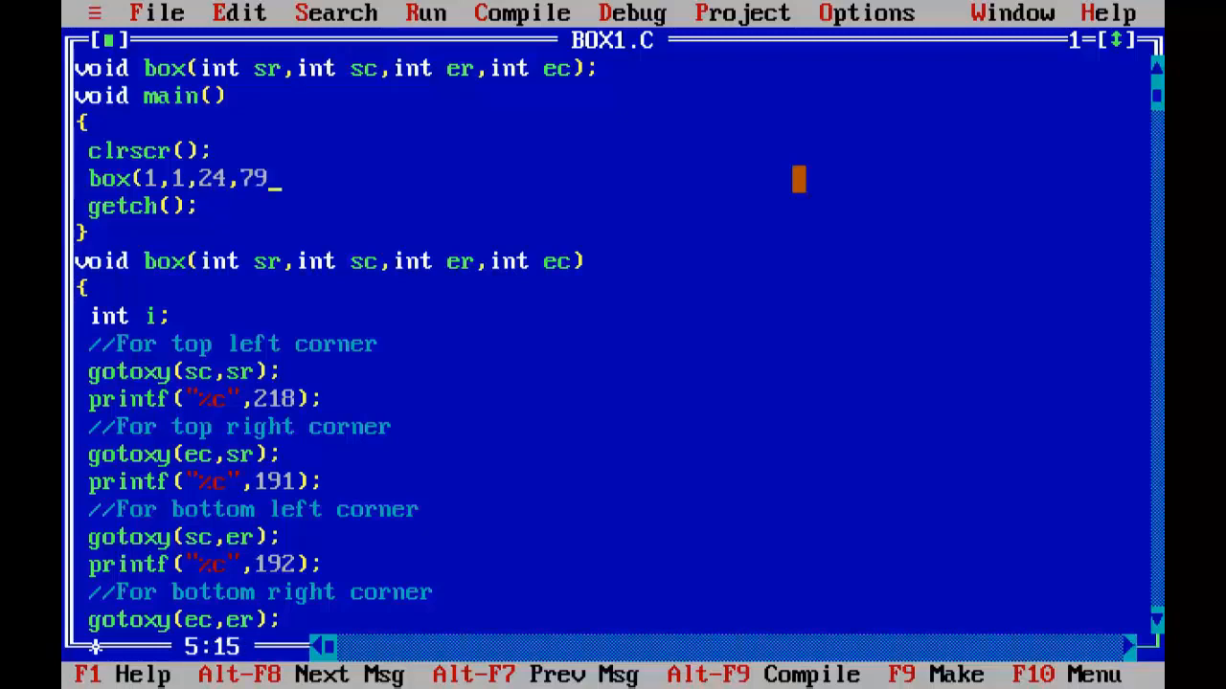
pyautogui.write(');')
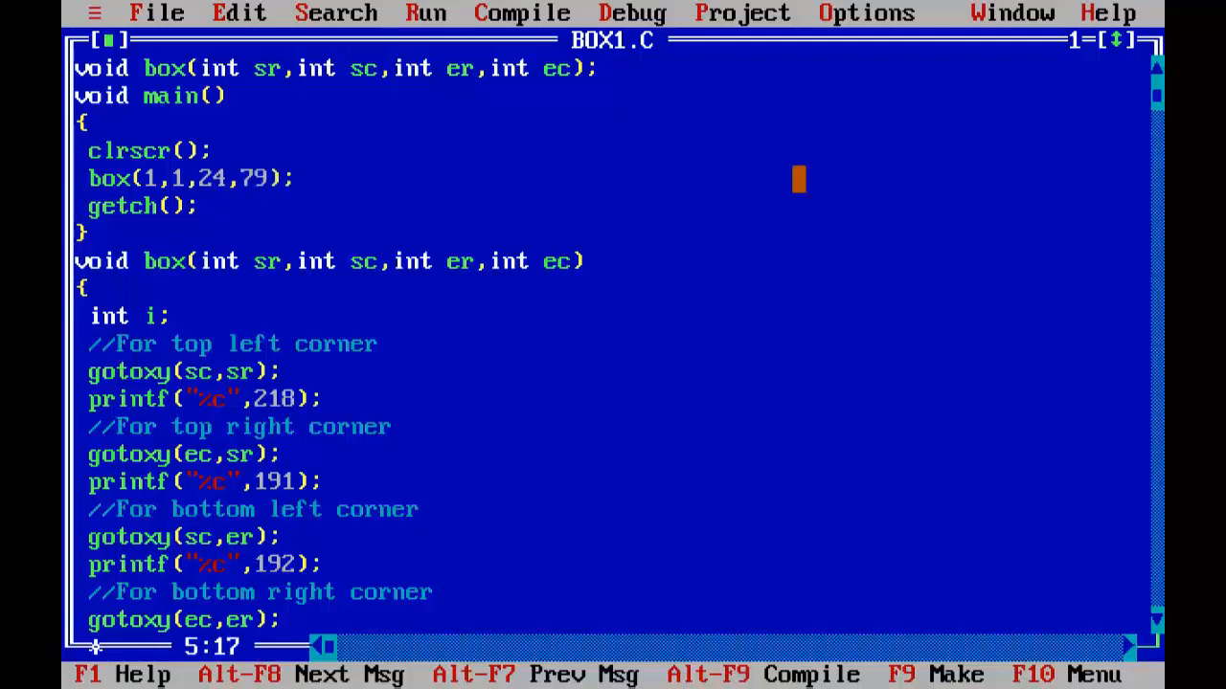
pyautogui.press('Left')
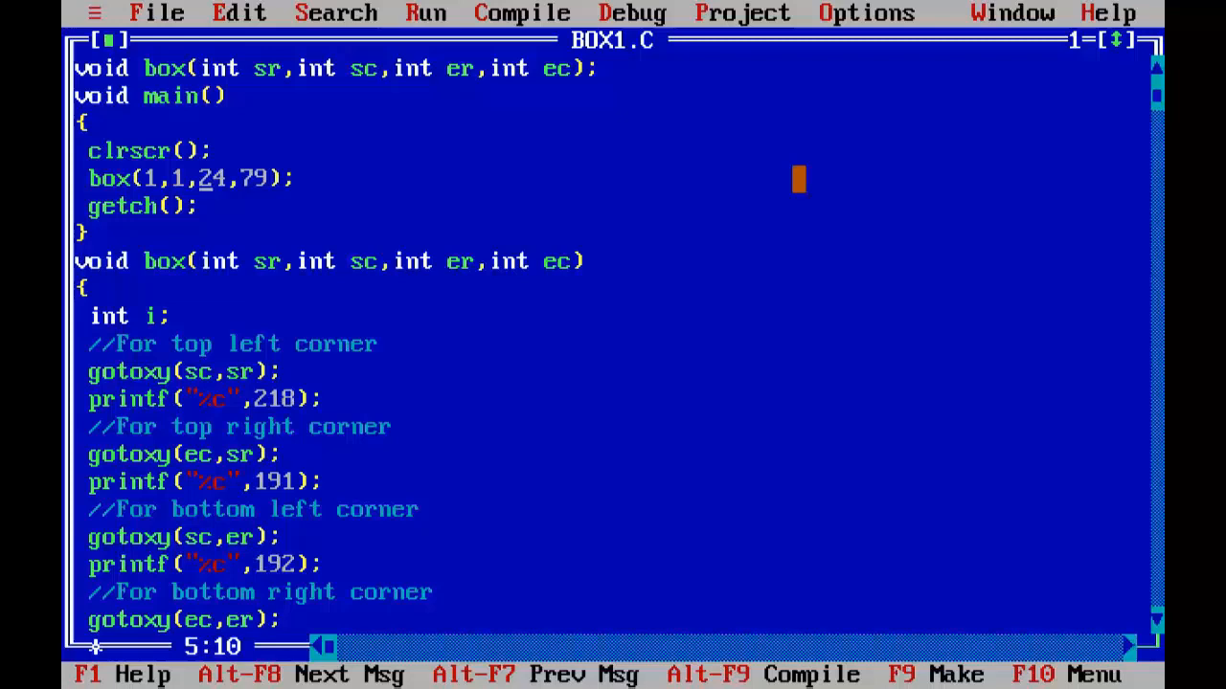
pyautogui.click(149, 178)
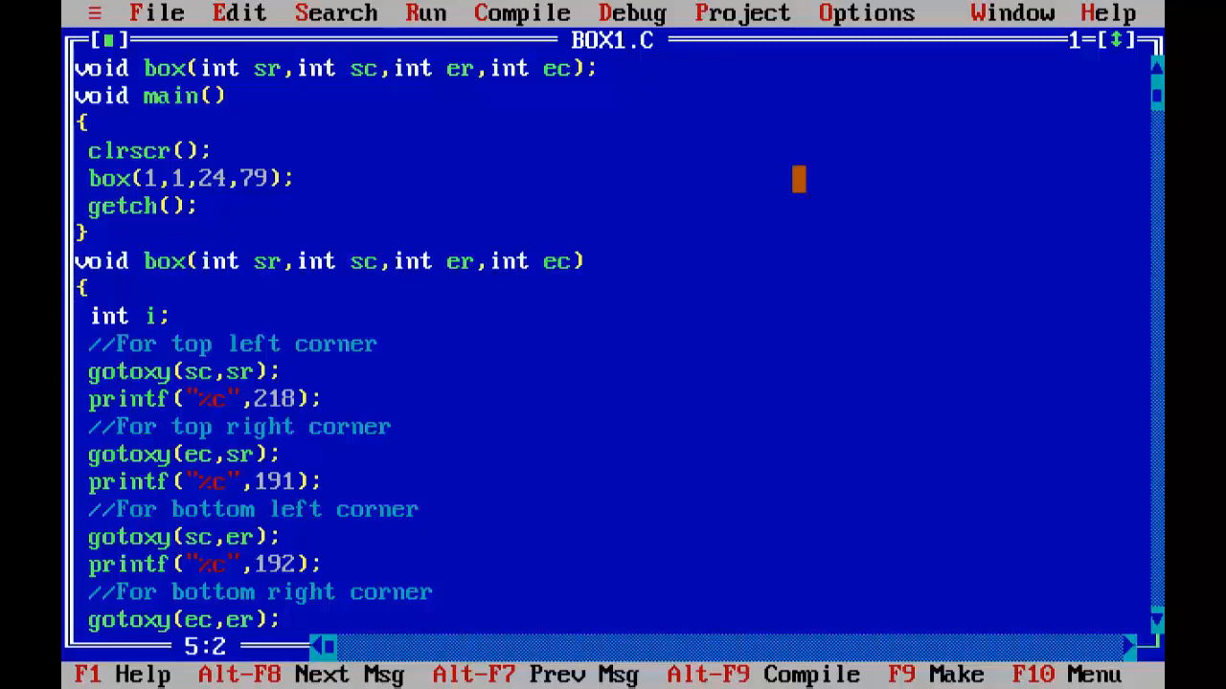
# - Copy the call twice as box(3,3,21,70) and box(5,5,18,50), commenting each //Function call
pyautogui.click(240, 11)
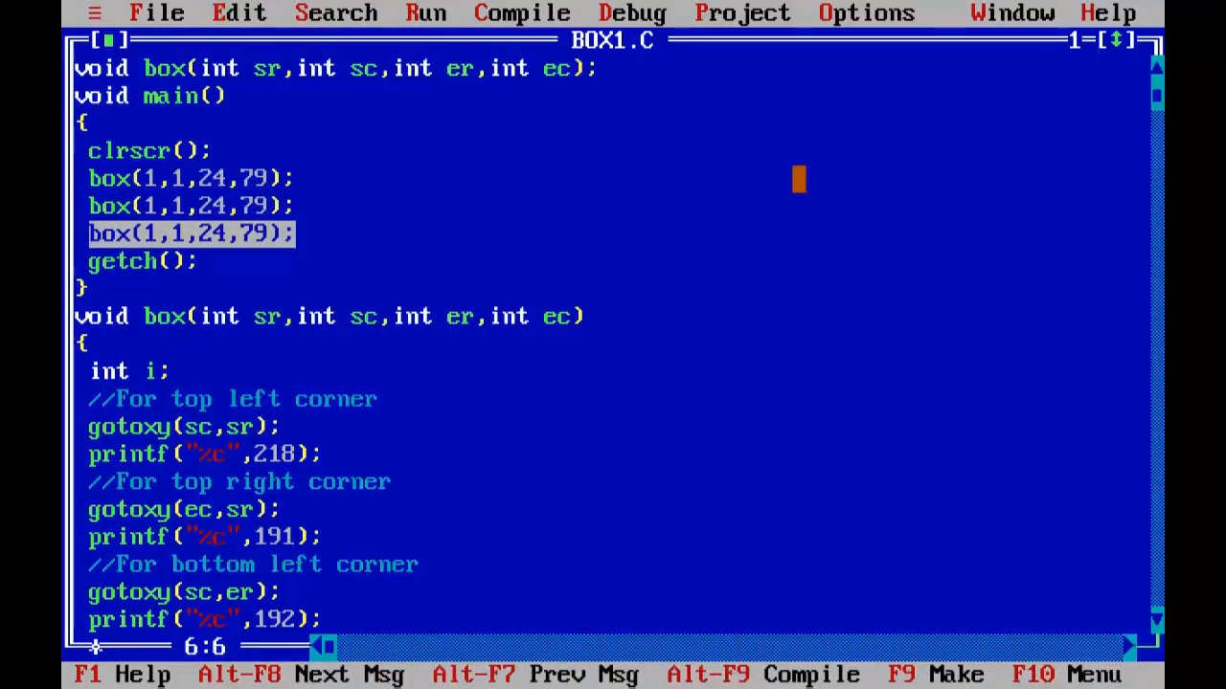
pyautogui.write('3')
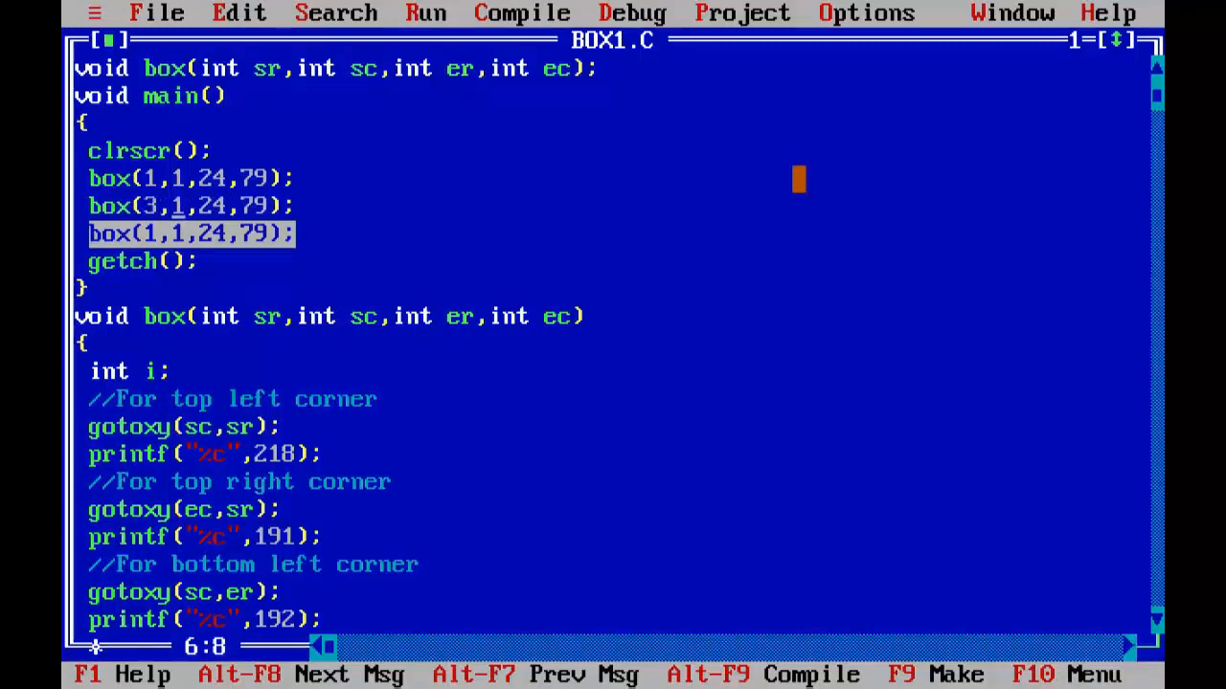
pyautogui.write('3,2')
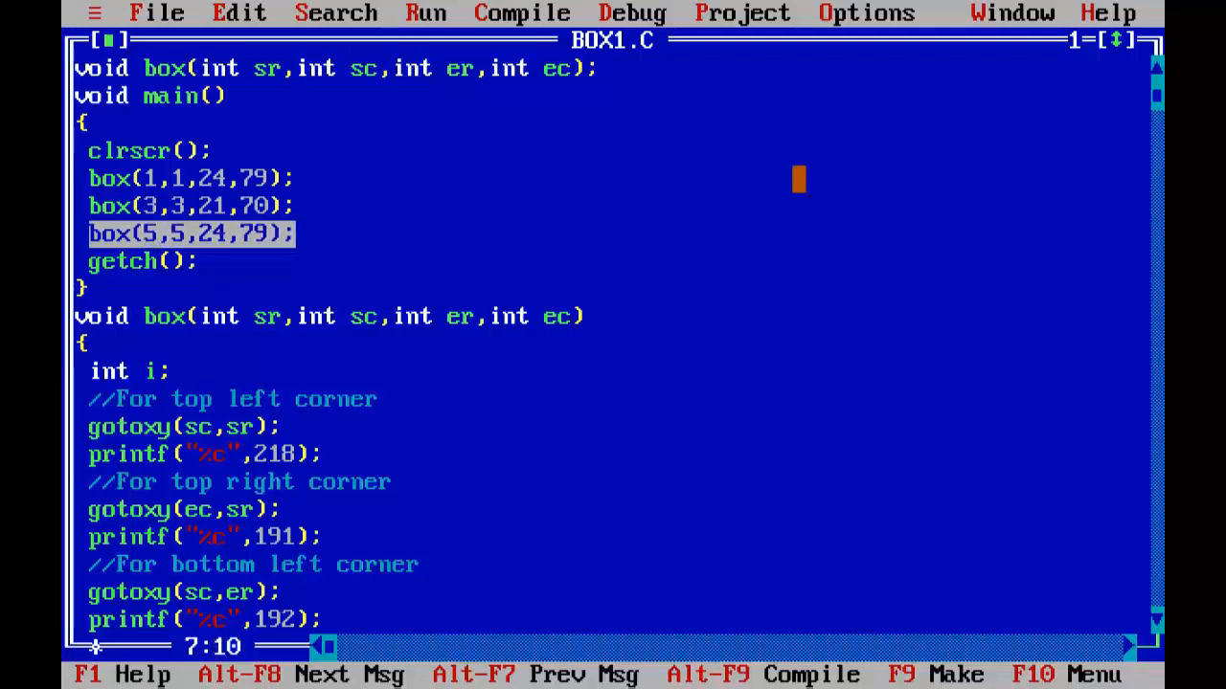
pyautogui.press('Right')
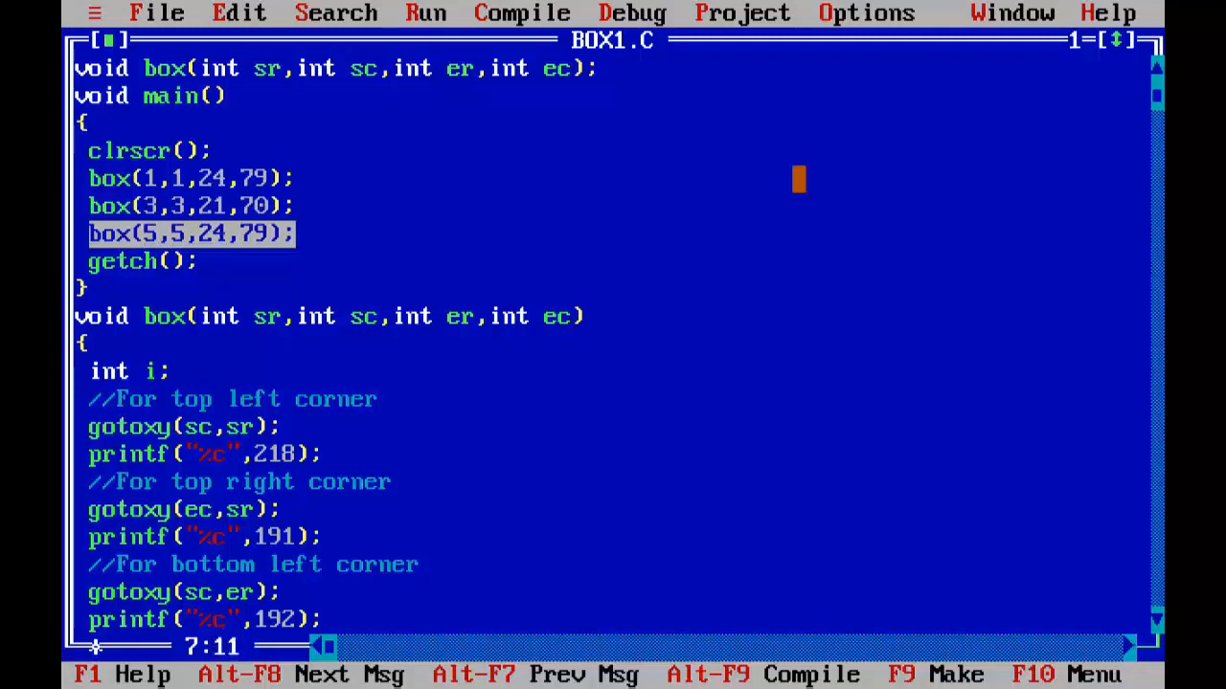
pyautogui.write('18')
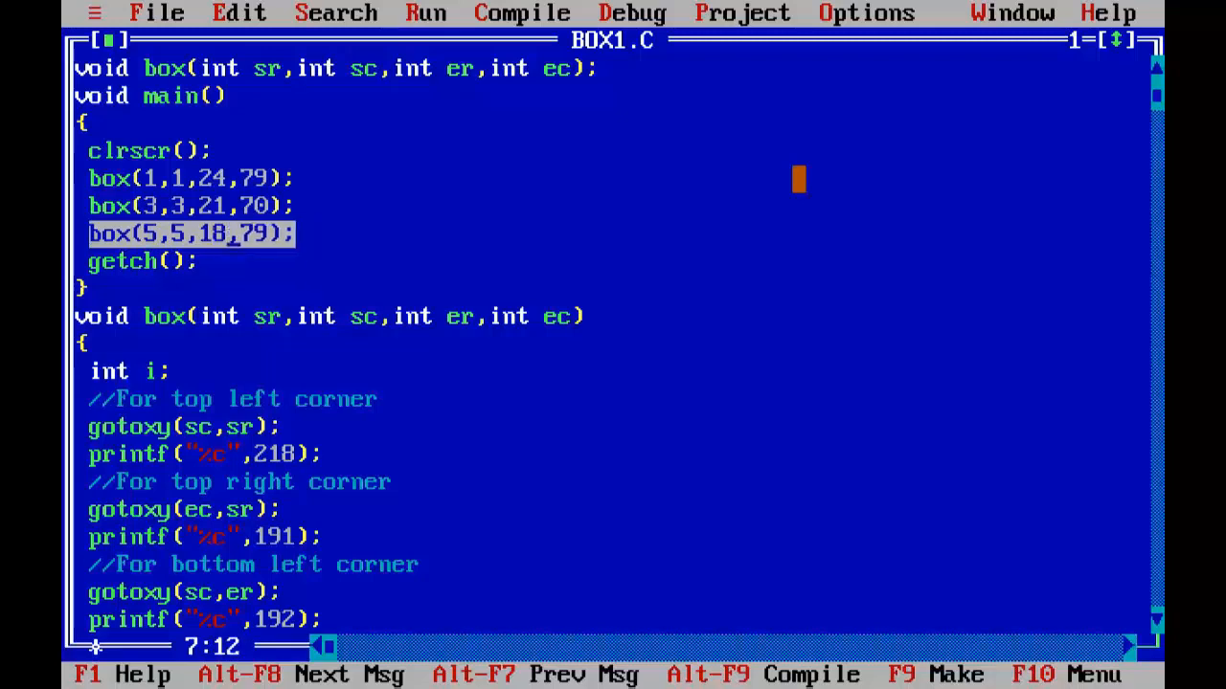
pyautogui.write('50')
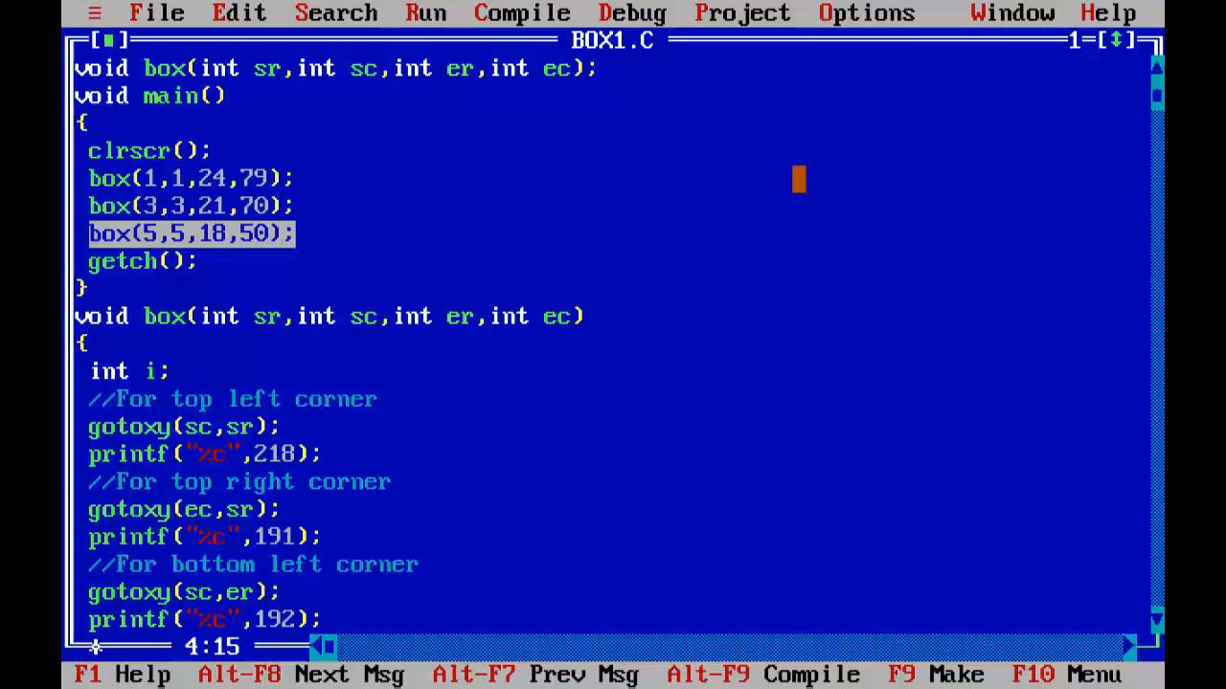
pyautogui.write('//Function call.')
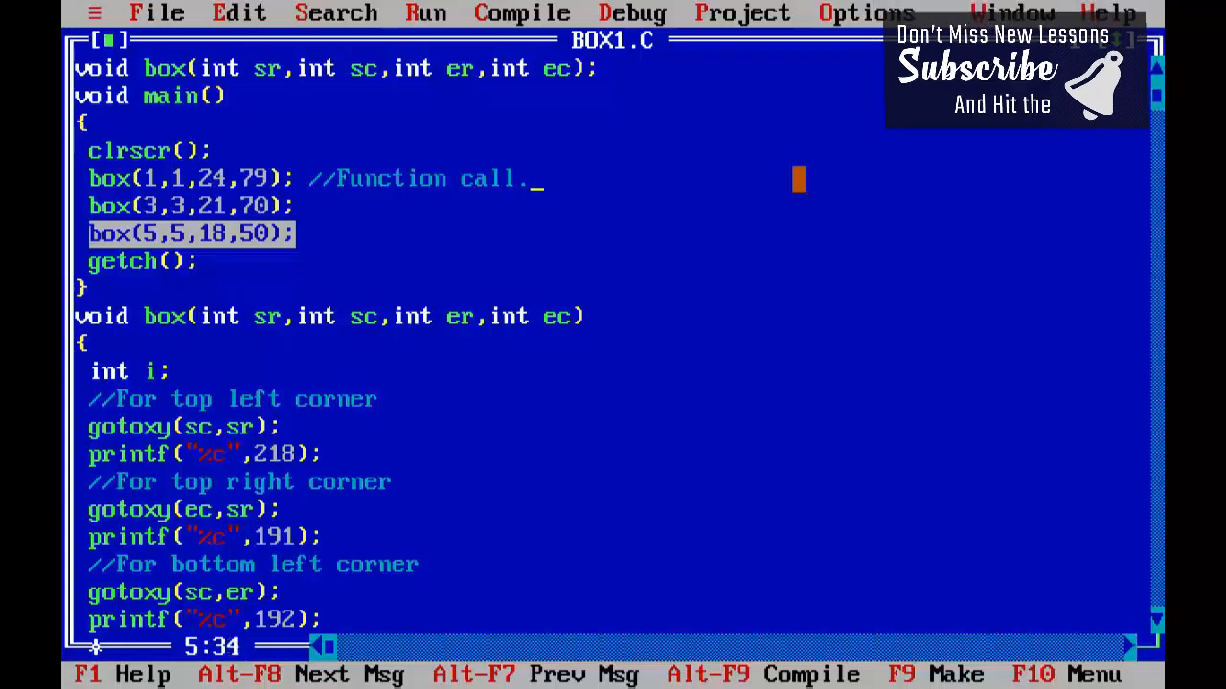
pyautogui.click(239, 12)
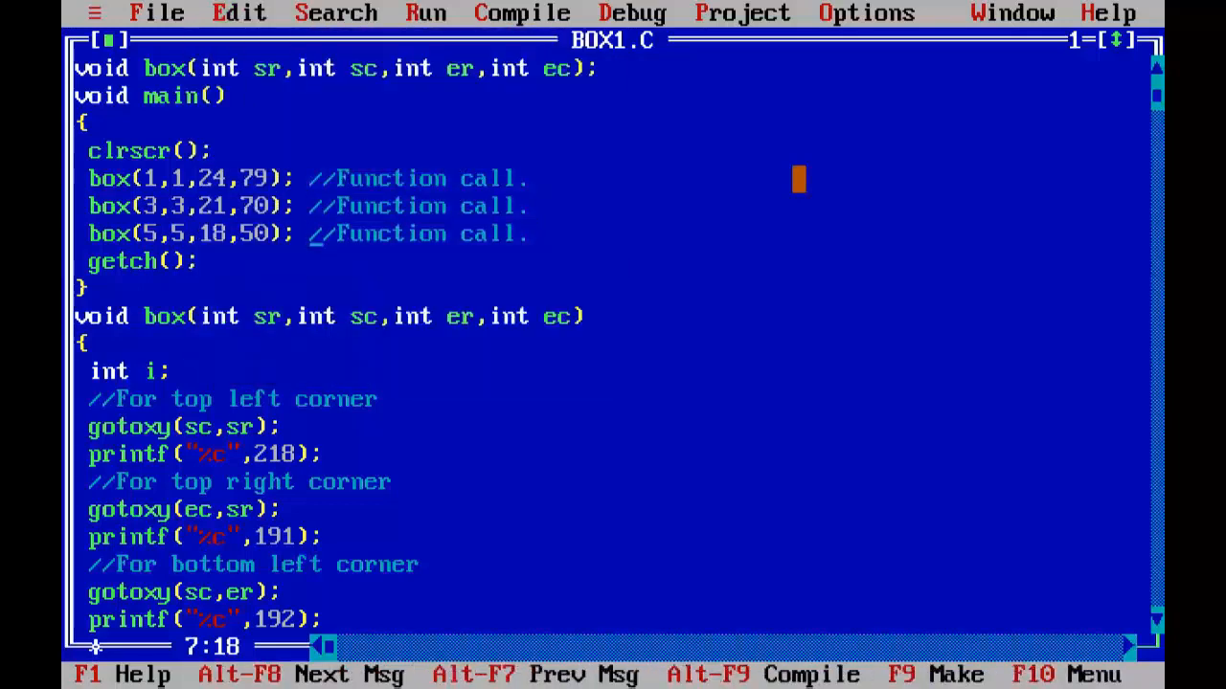
pyautogui.press('Down')
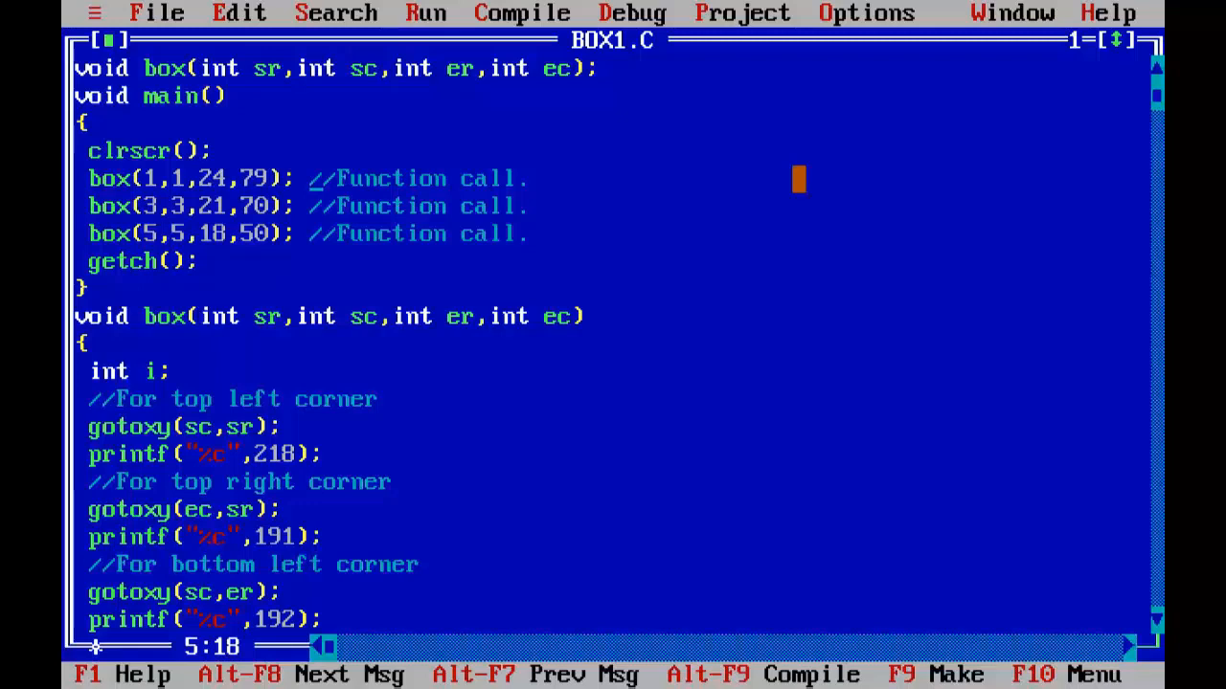
# - Delete the extra calls, declare int i and wrap box(1,1,24,79) in for(i=1;i<=11;i++) { }
pyautogui.press('Down')
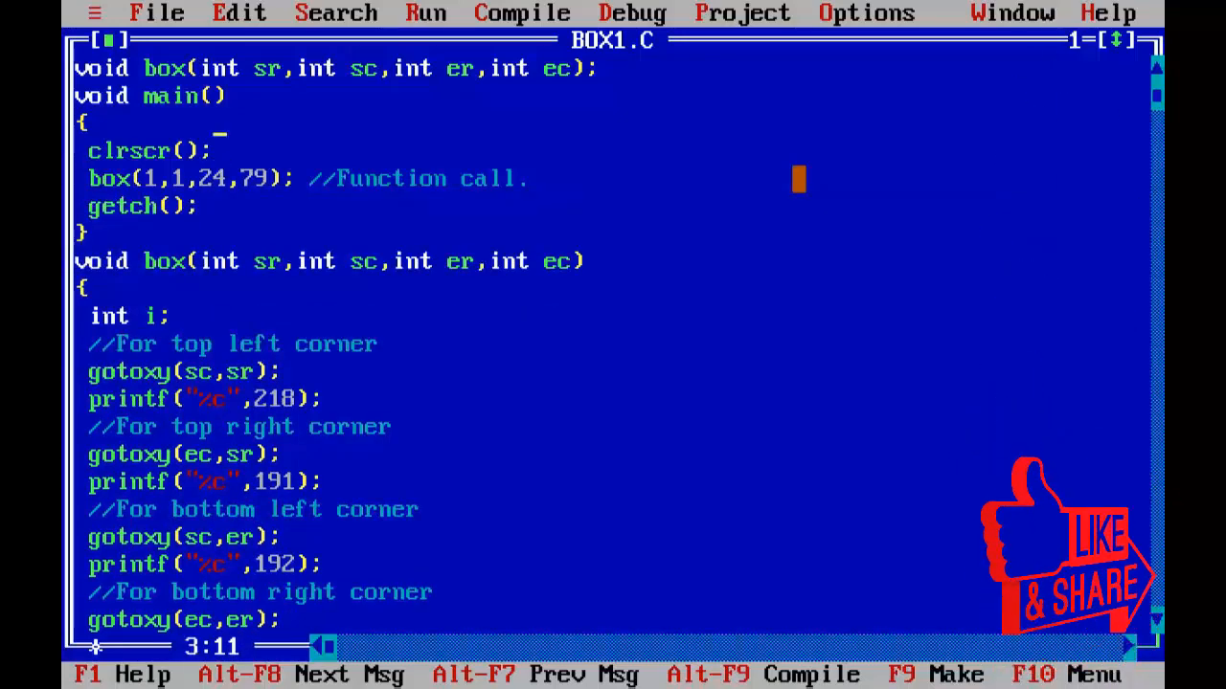
pyautogui.write('int i;')
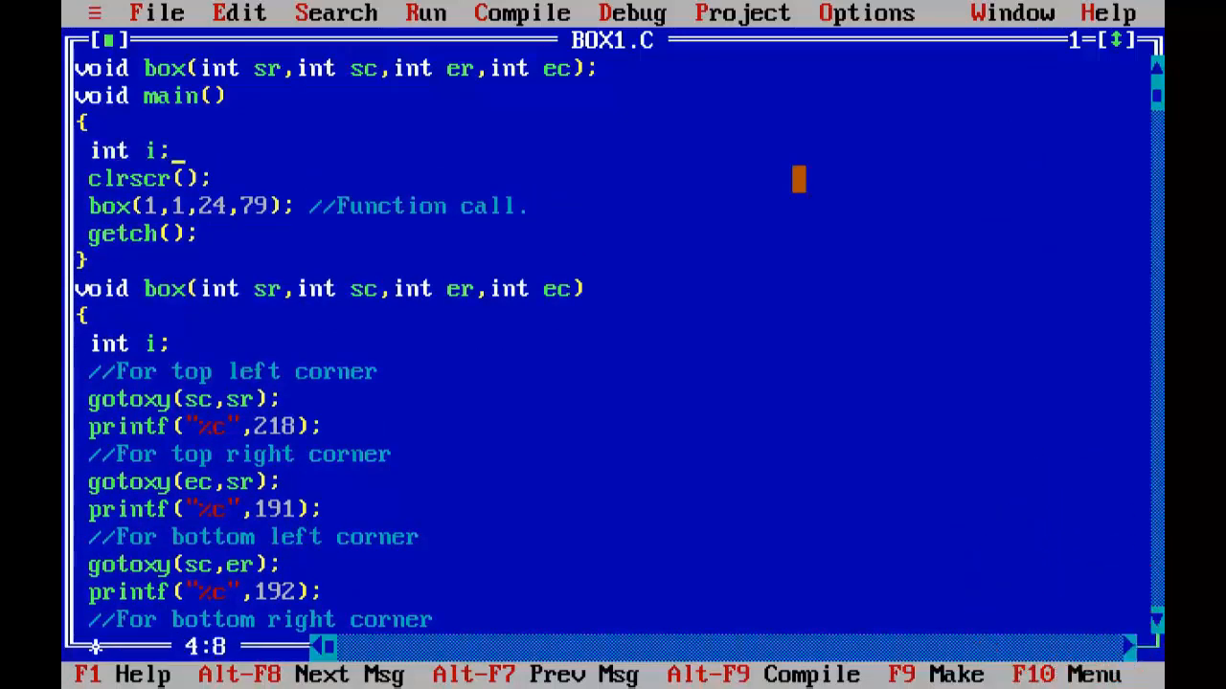
pyautogui.write('for(i=')
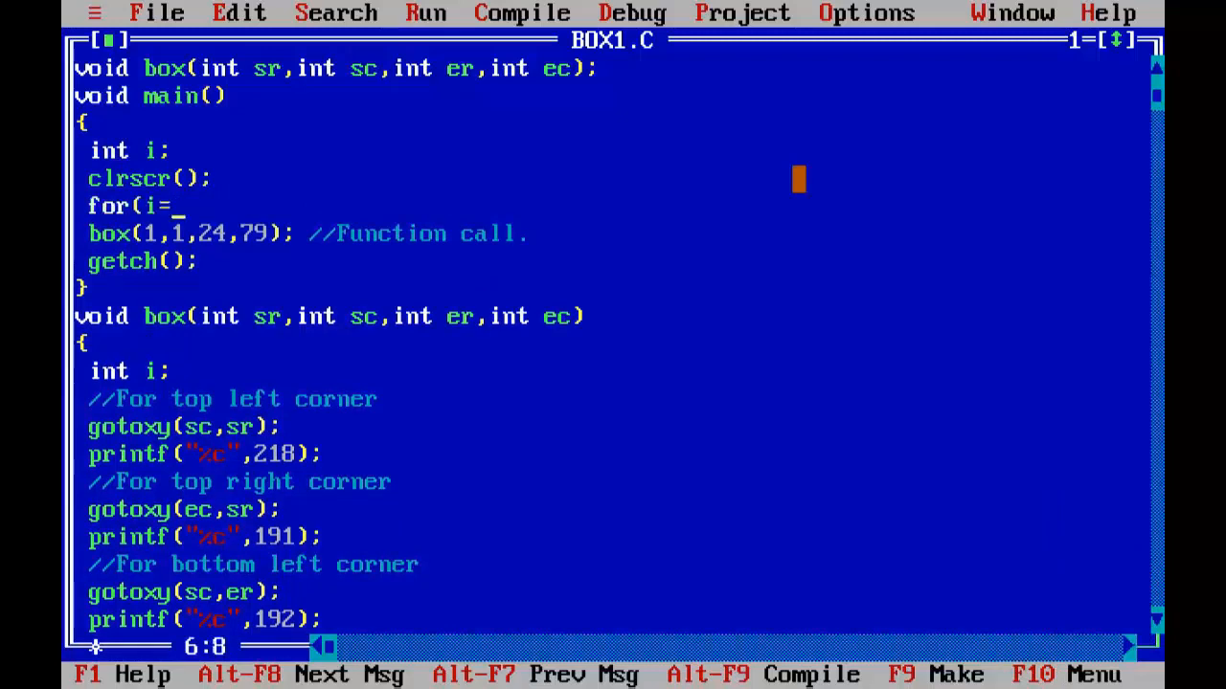
pyautogui.write('1;i<')
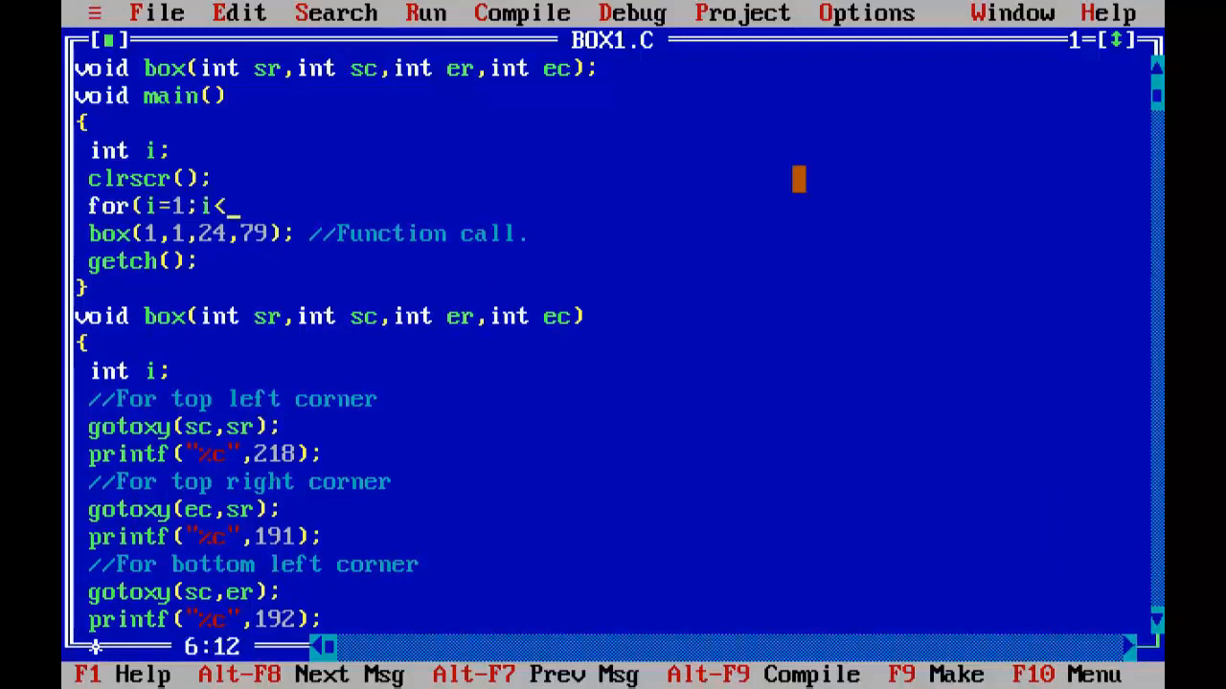
pyautogui.write('=11')
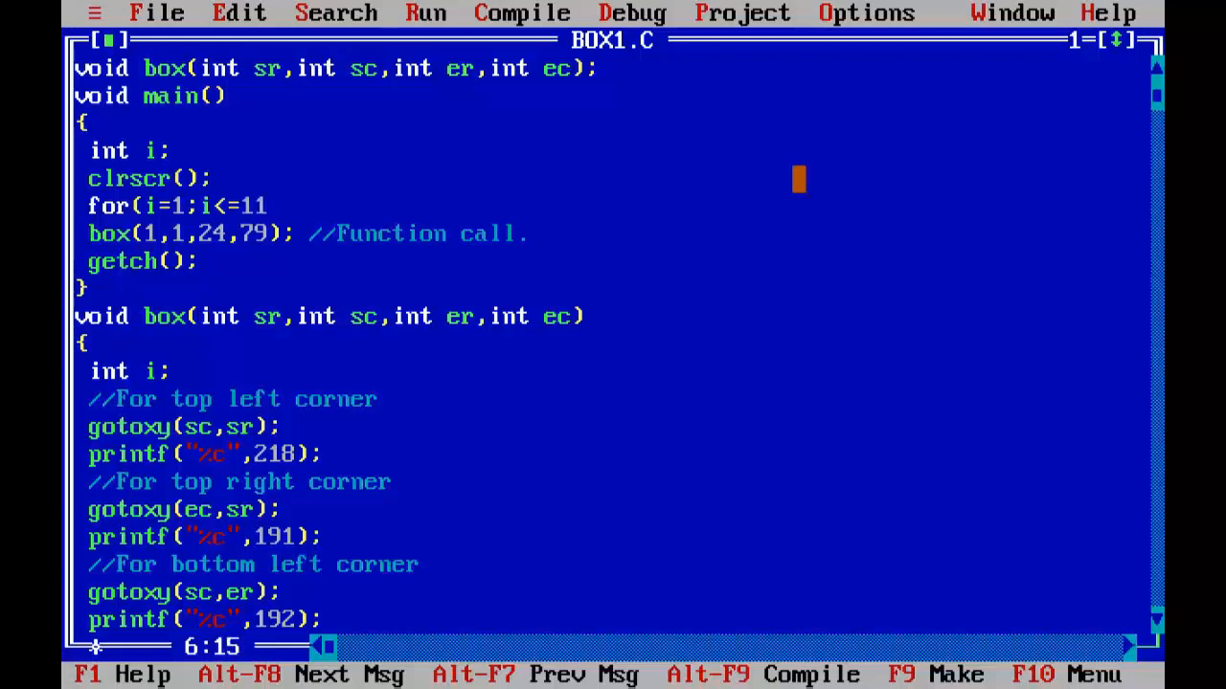
pyautogui.write(';i')
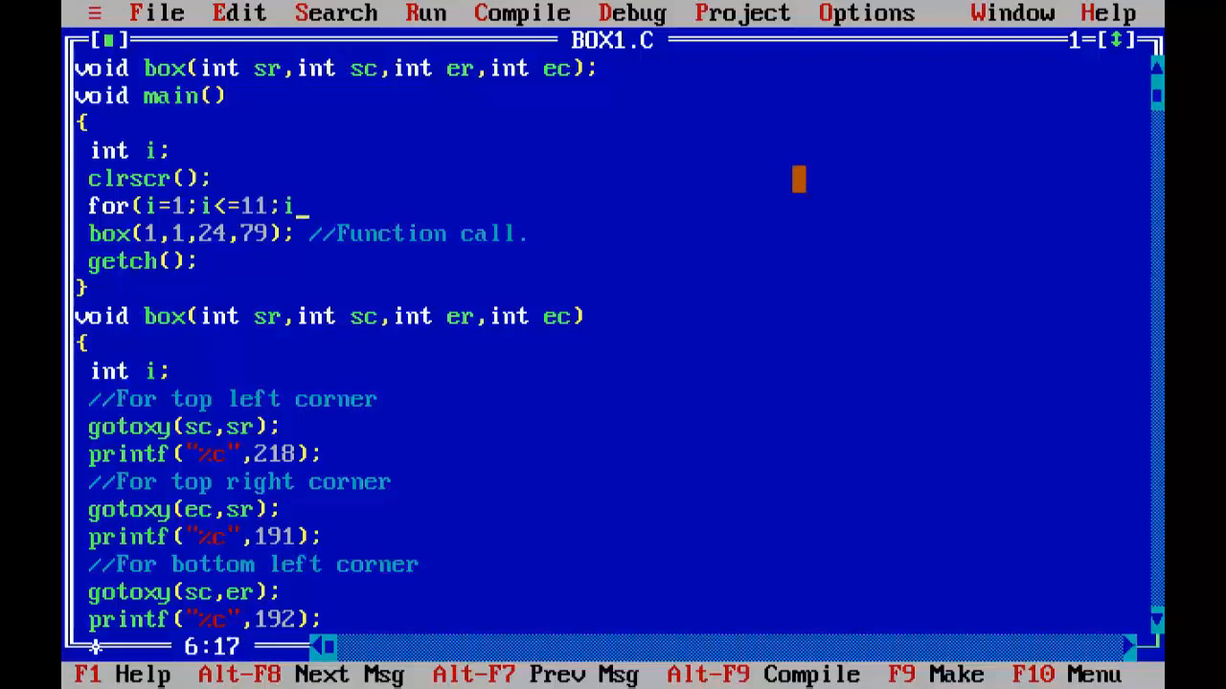
pyautogui.write('++)')
pyautogui.write('{')
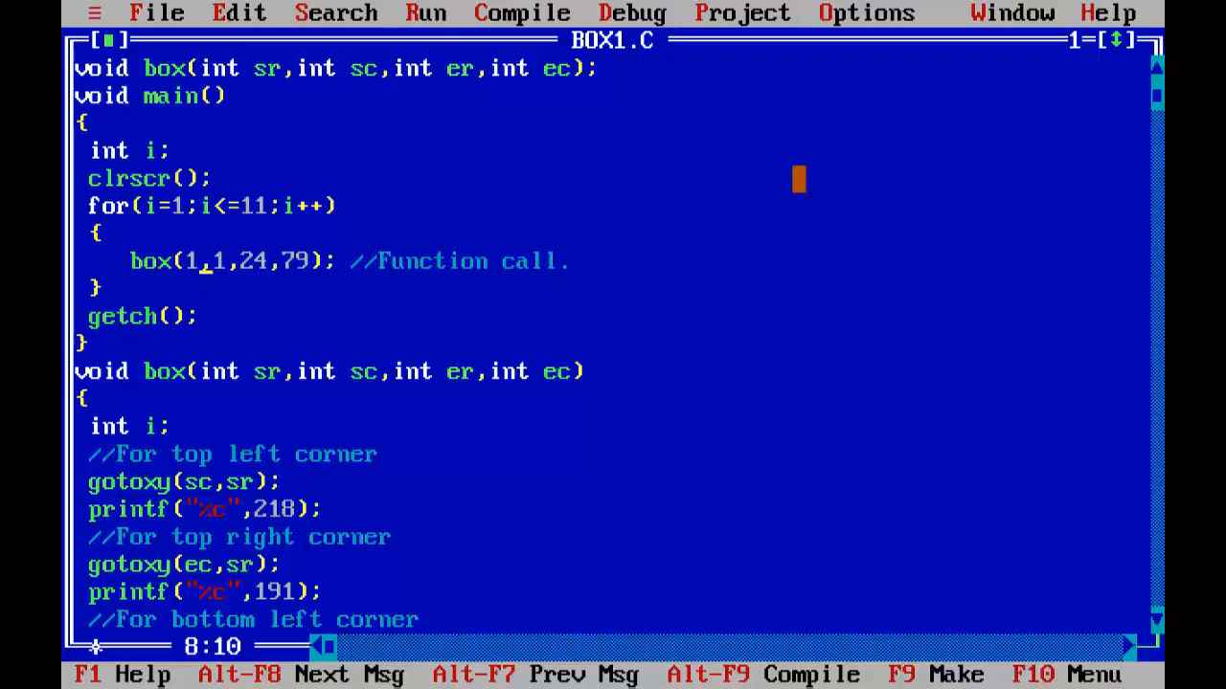
# - Append '+i' to the looped box call's argument so coordinates depend on i
pyautogui.write('+')
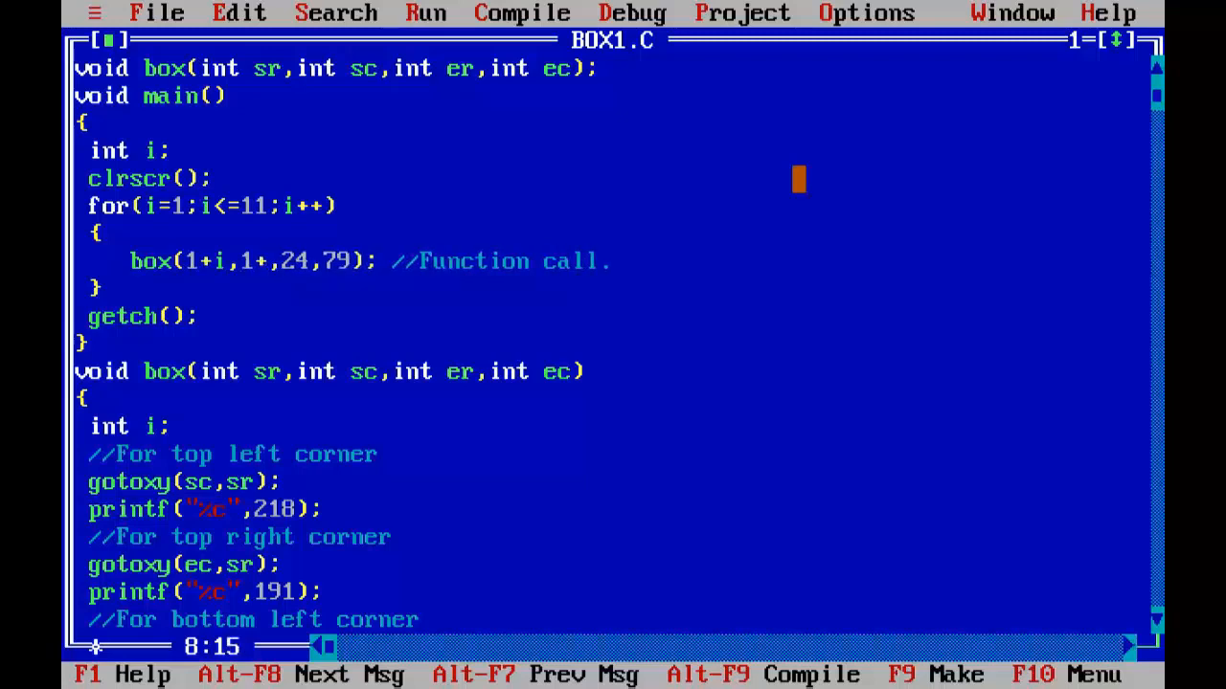
pyautogui.write('i')
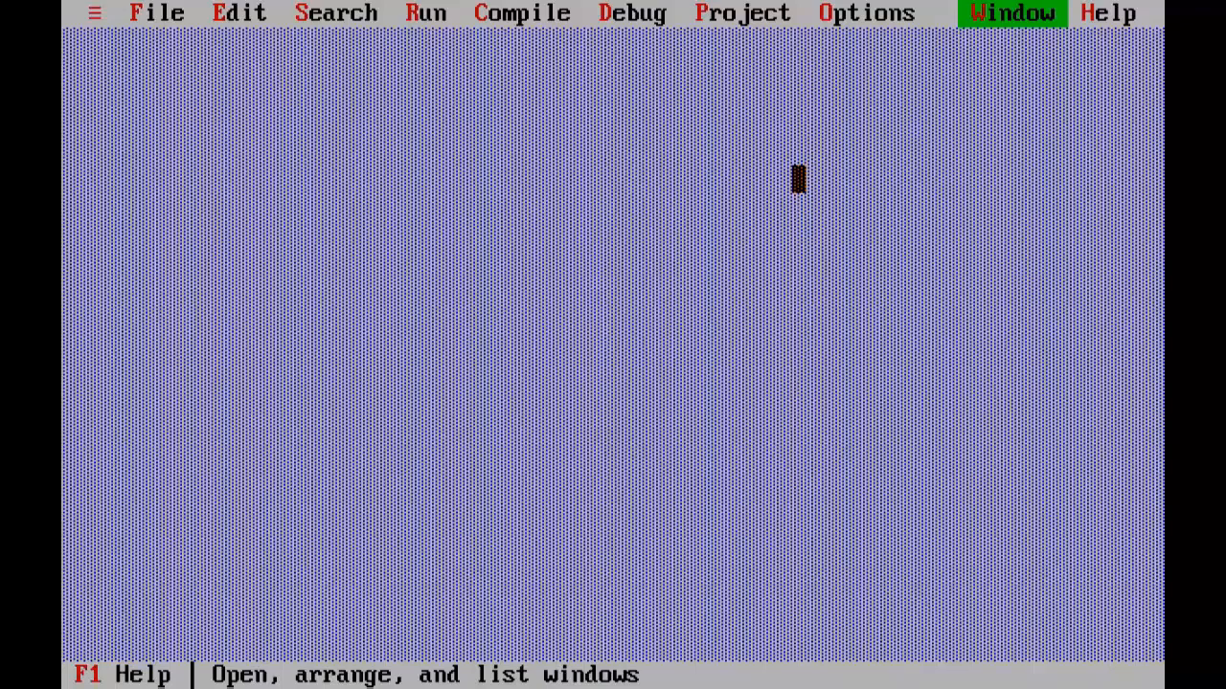
# - Show the File menu commands (Open, Save) in the empty workspace
pyautogui.click(157, 12)
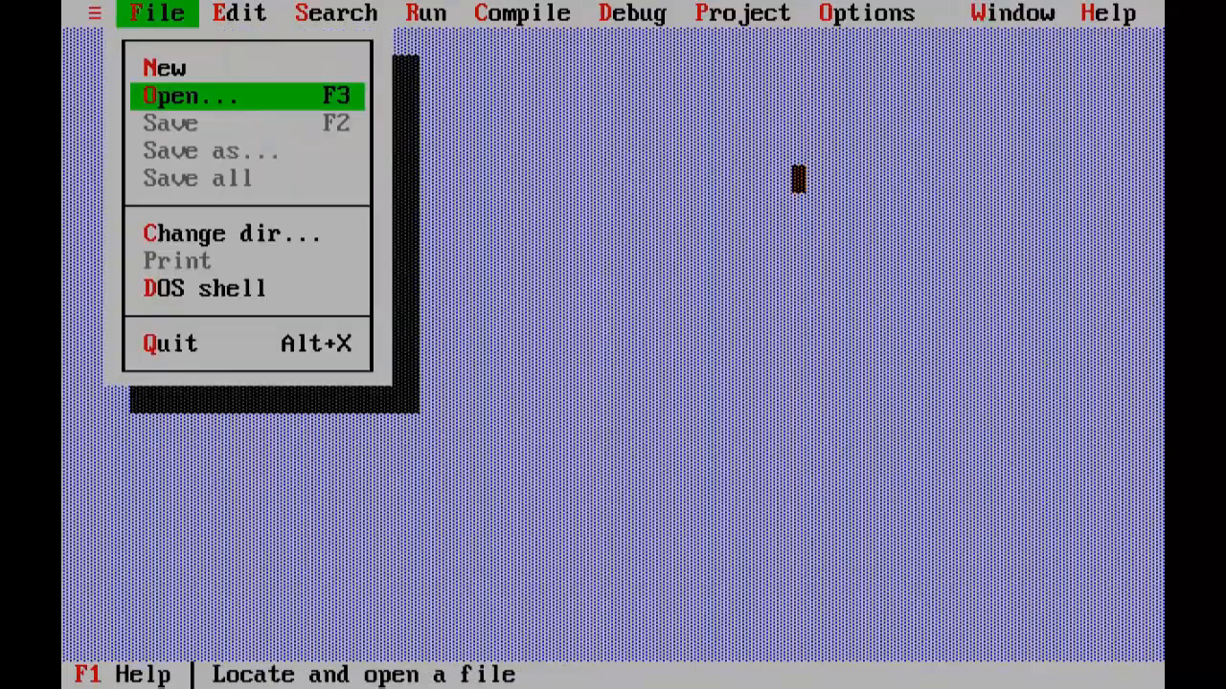